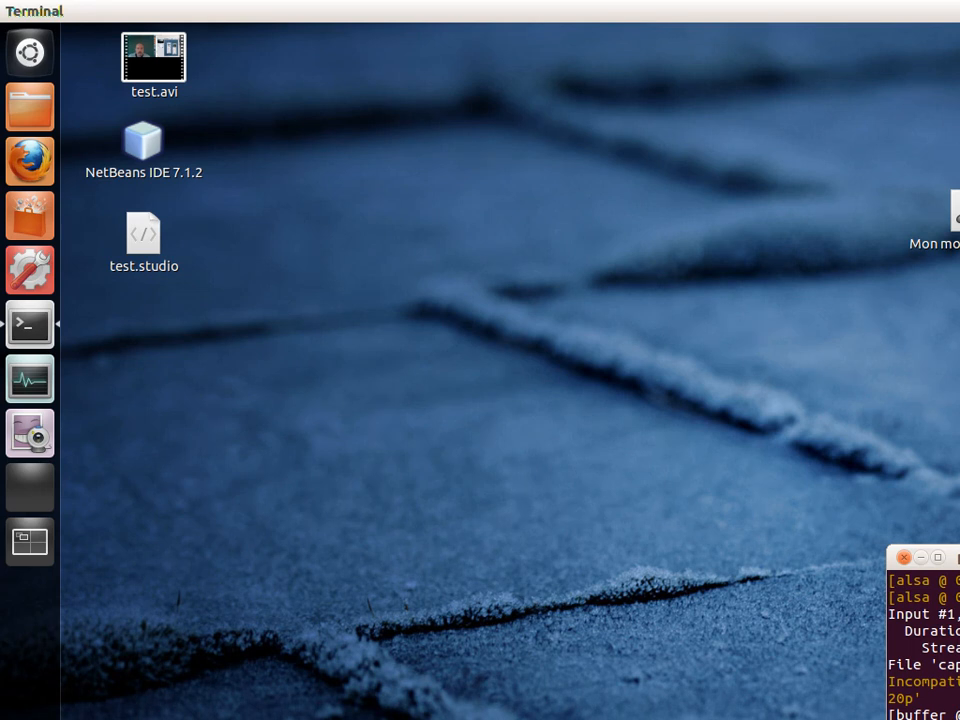
pyautogui.moveTo(727, 667)
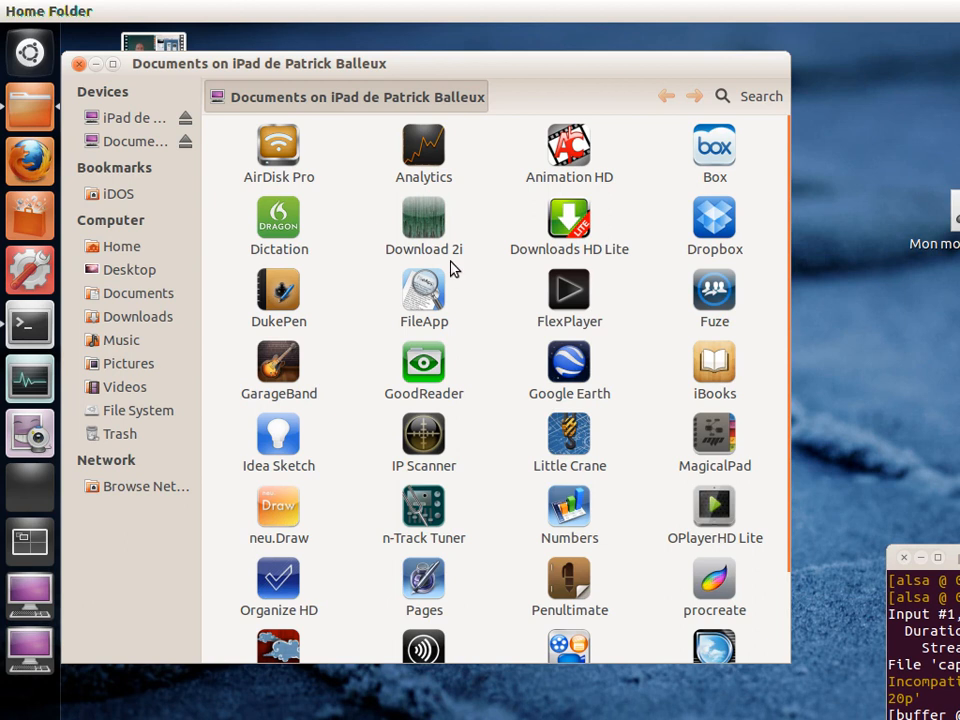
pyautogui.moveTo(475, 308)
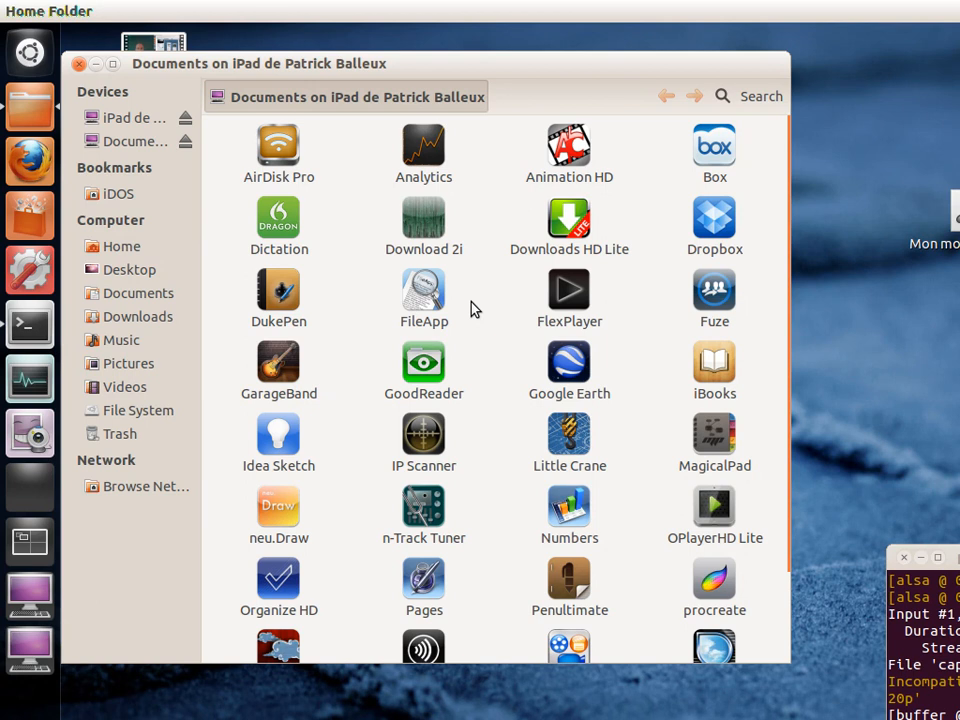
pyautogui.moveTo(345, 102)
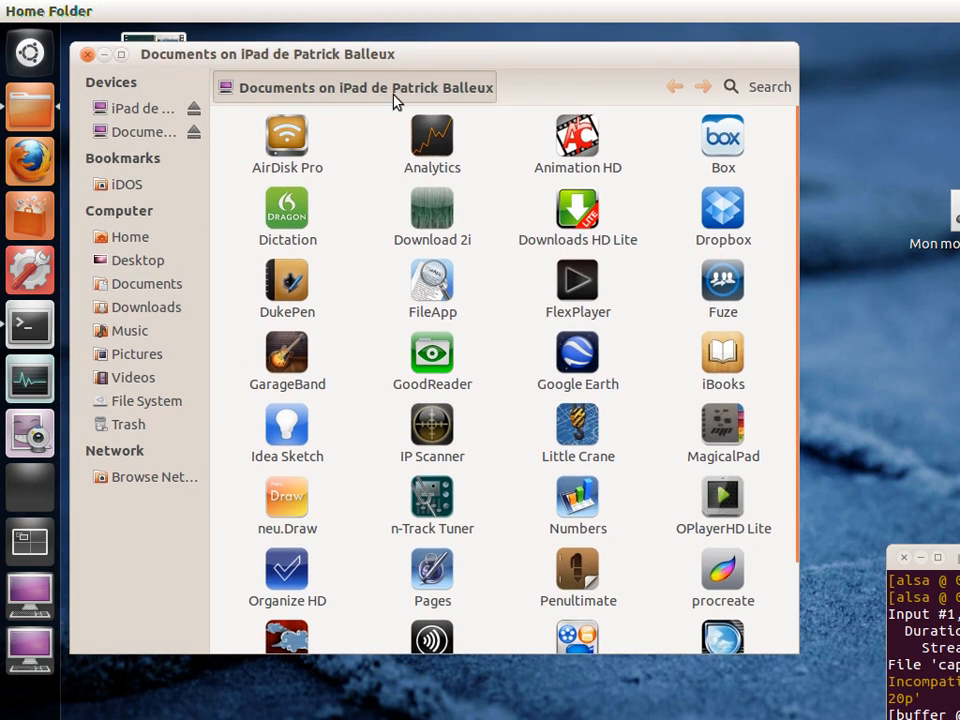
pyautogui.moveTo(30, 324)
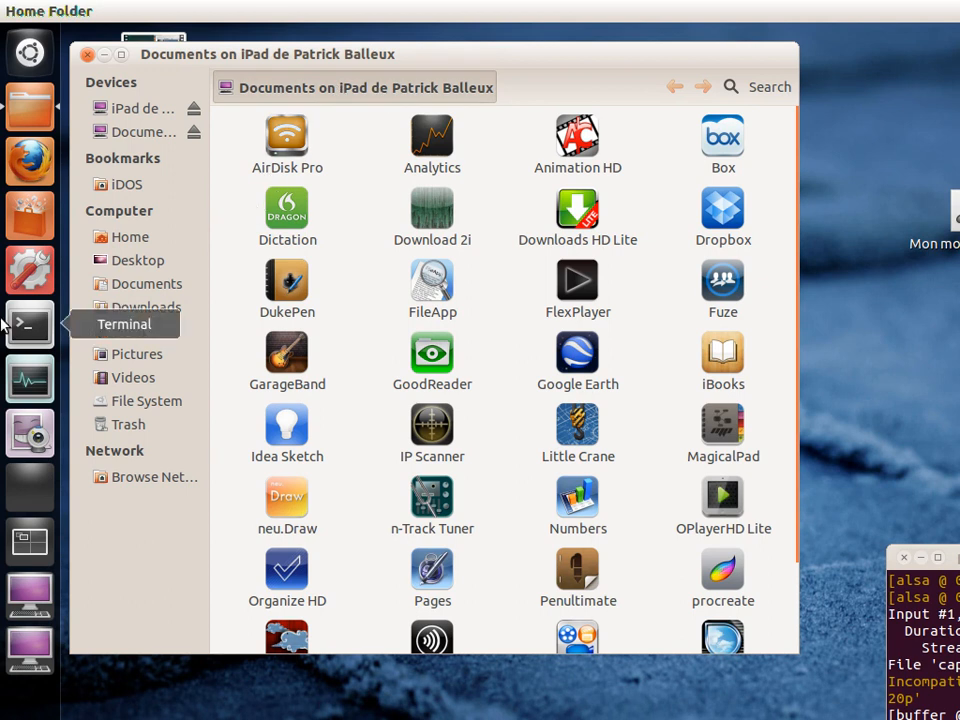
# - In a new terminal, change into ~/.gvfs and list the iPad Documents mount
pyautogui.click(30, 324)
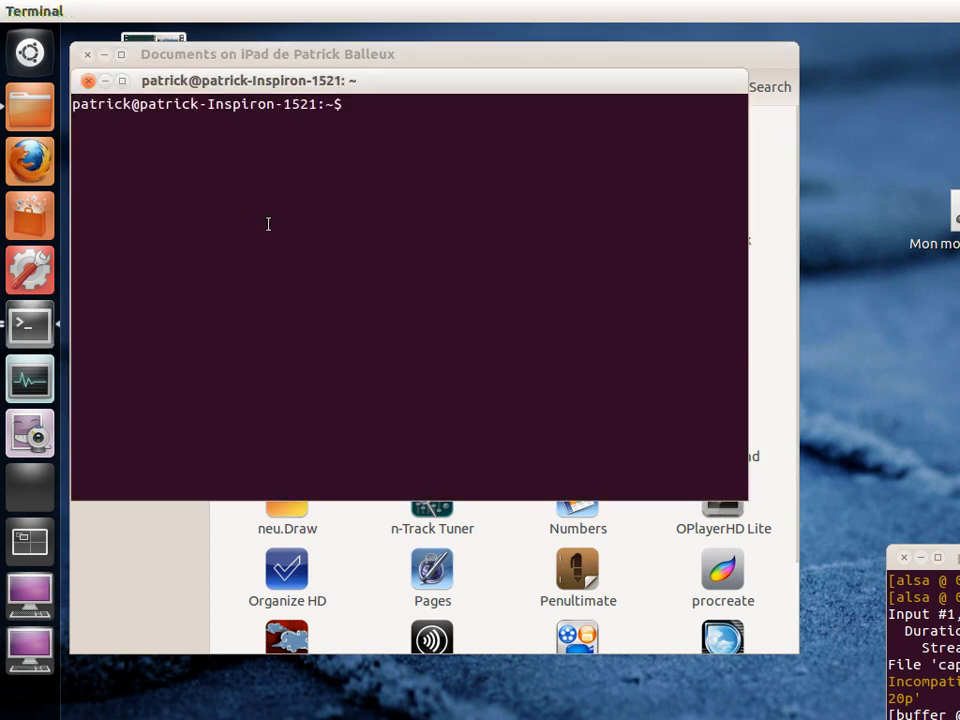
pyautogui.write('cd')
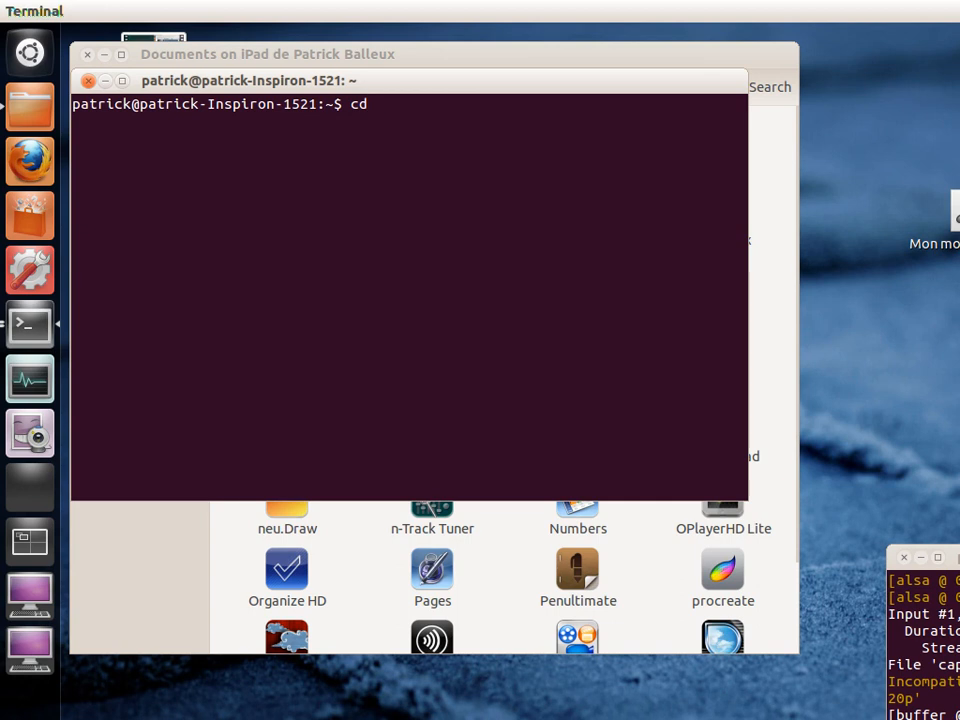
pyautogui.write('.gvf')
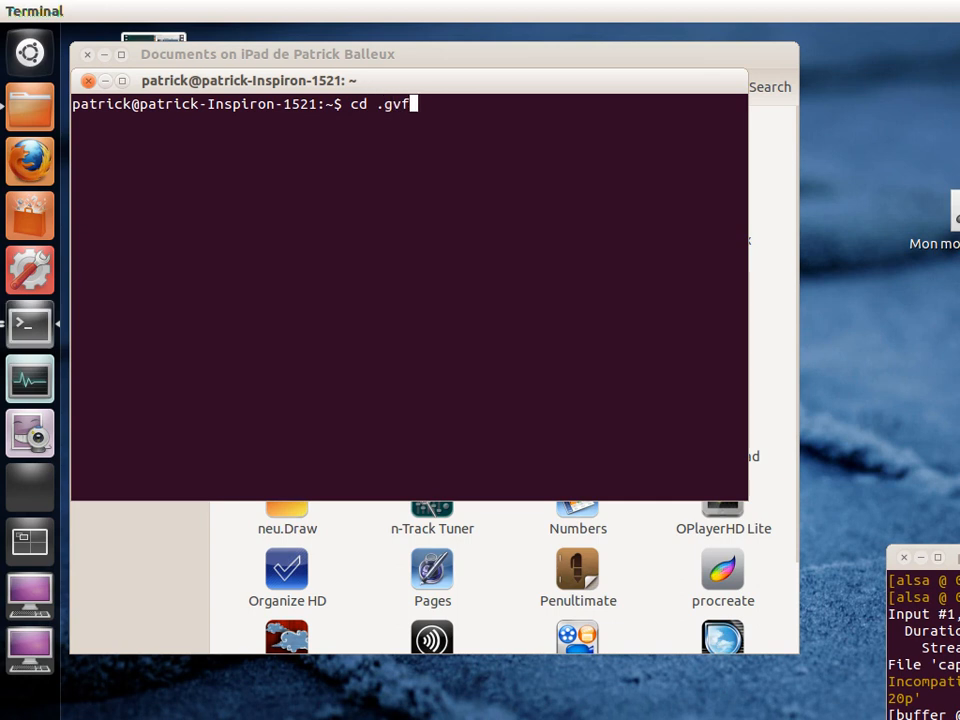
pyautogui.write('s')
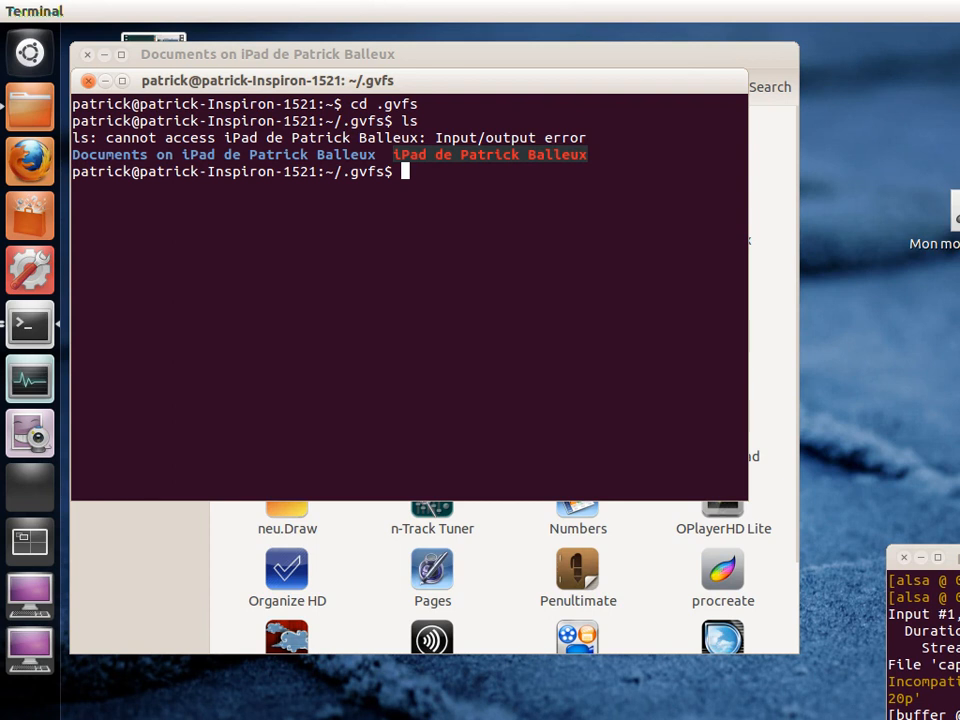
pyautogui.write('ls')
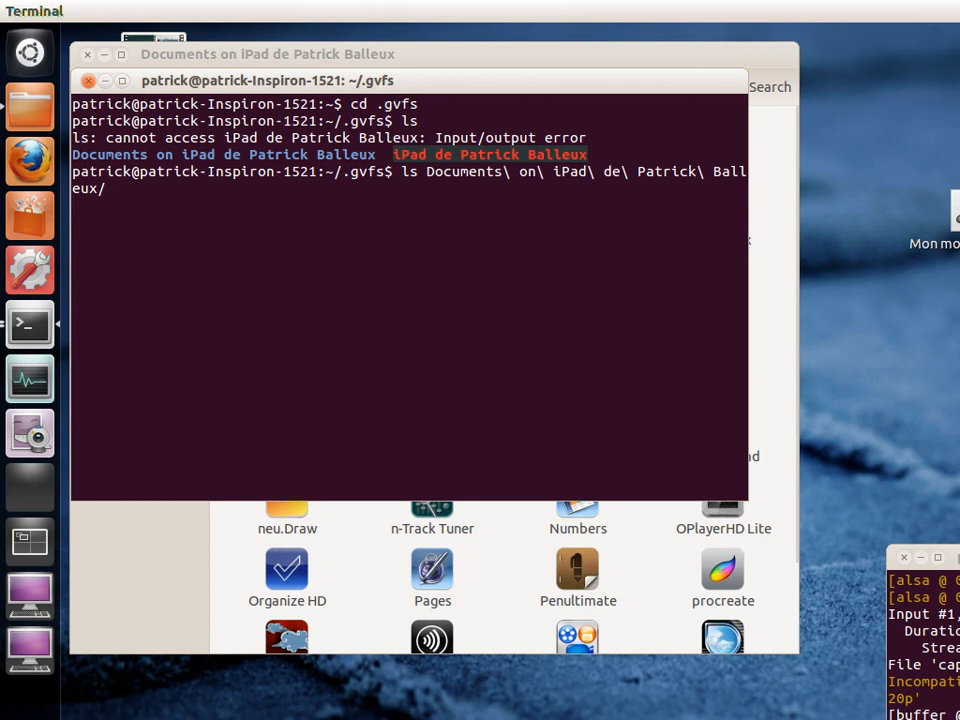
pyautogui.press('Return')
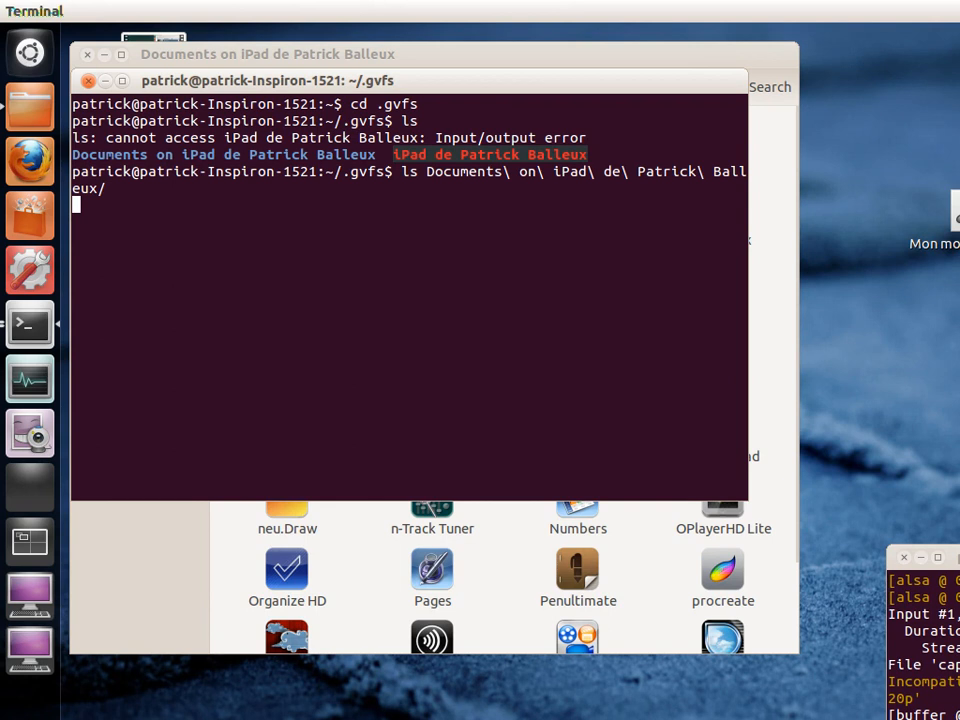
# - Let the listing finish printing app folders from com.facebook.Facebook to Zynsoft.Download2i
pyautogui.press('Return')
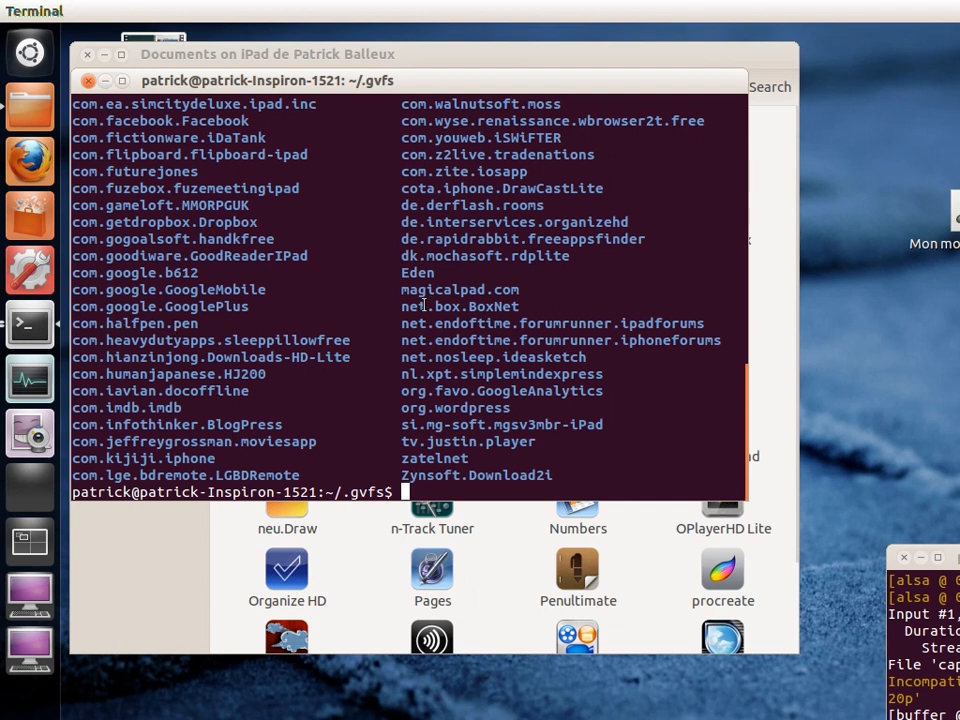
pyautogui.moveTo(330, 80)
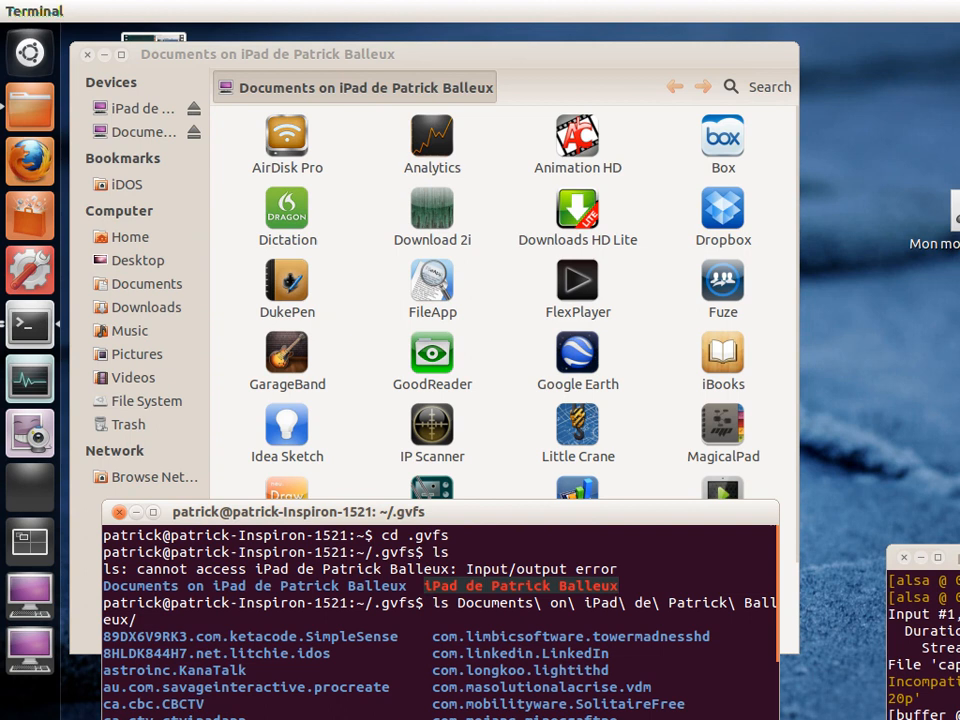
# - Copy the com.mojang.minecraftpe folder name from the terminal listing
pyautogui.scroll(-3)
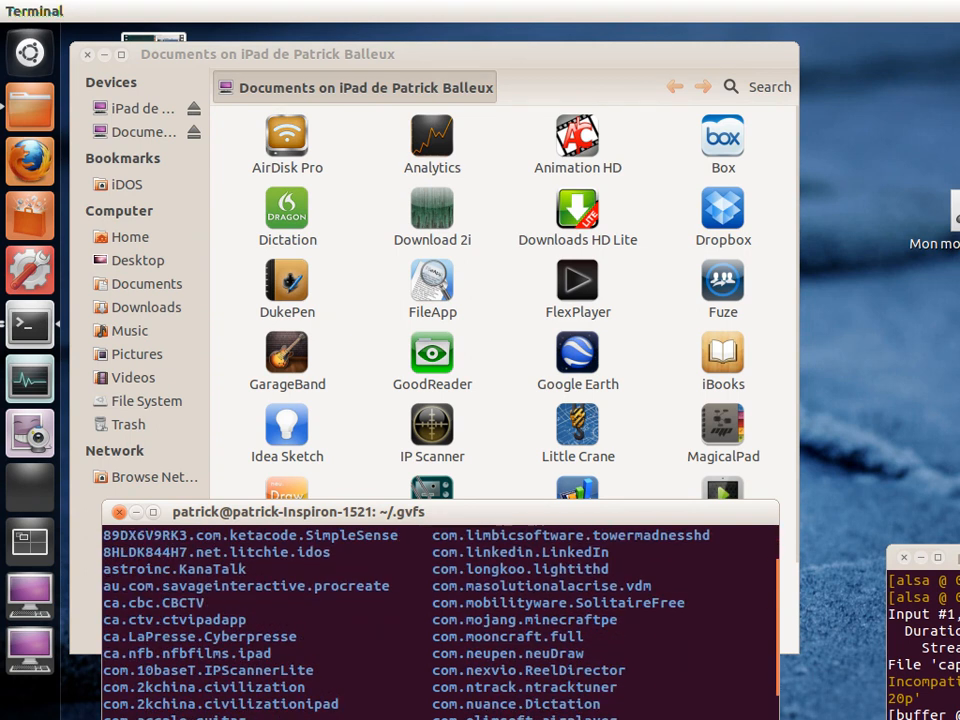
pyautogui.scroll(-3)
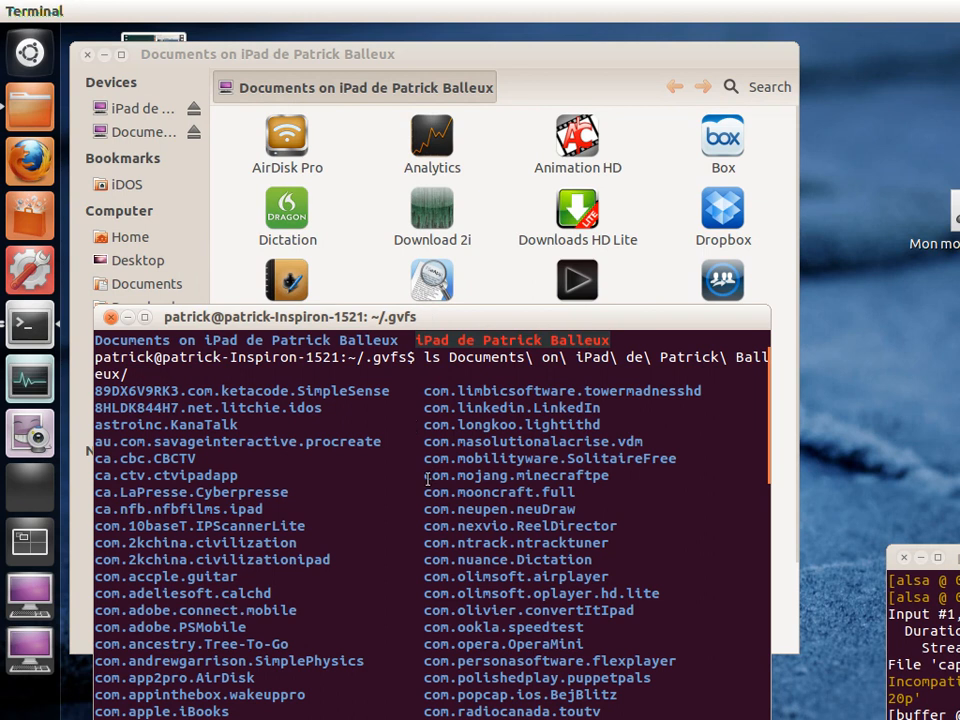
pyautogui.doubleClick(485, 475)
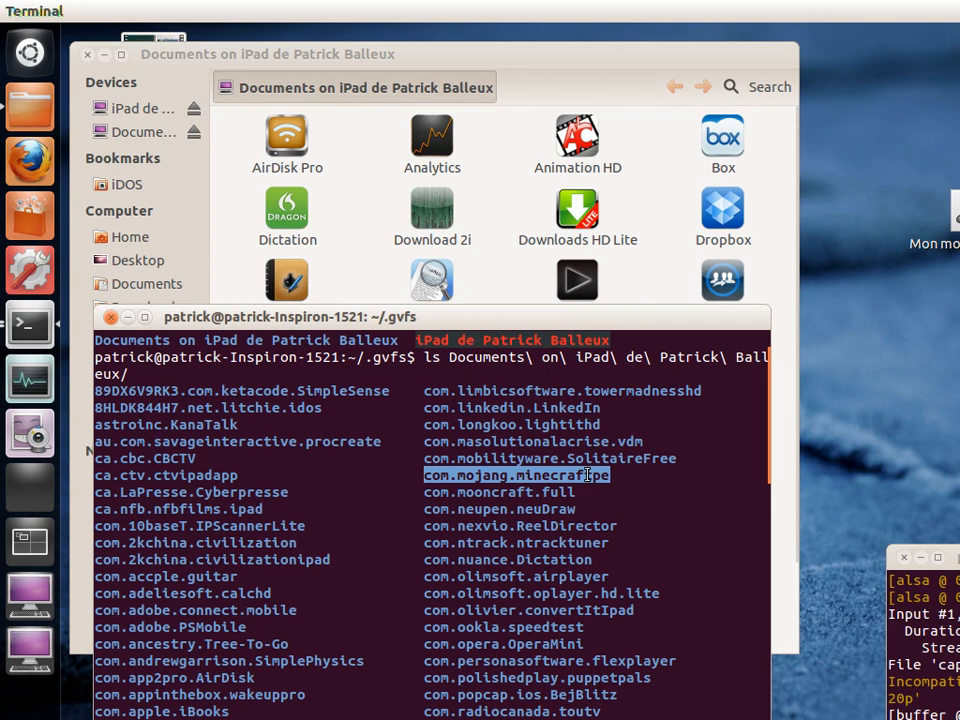
pyautogui.rightClick(588, 475)
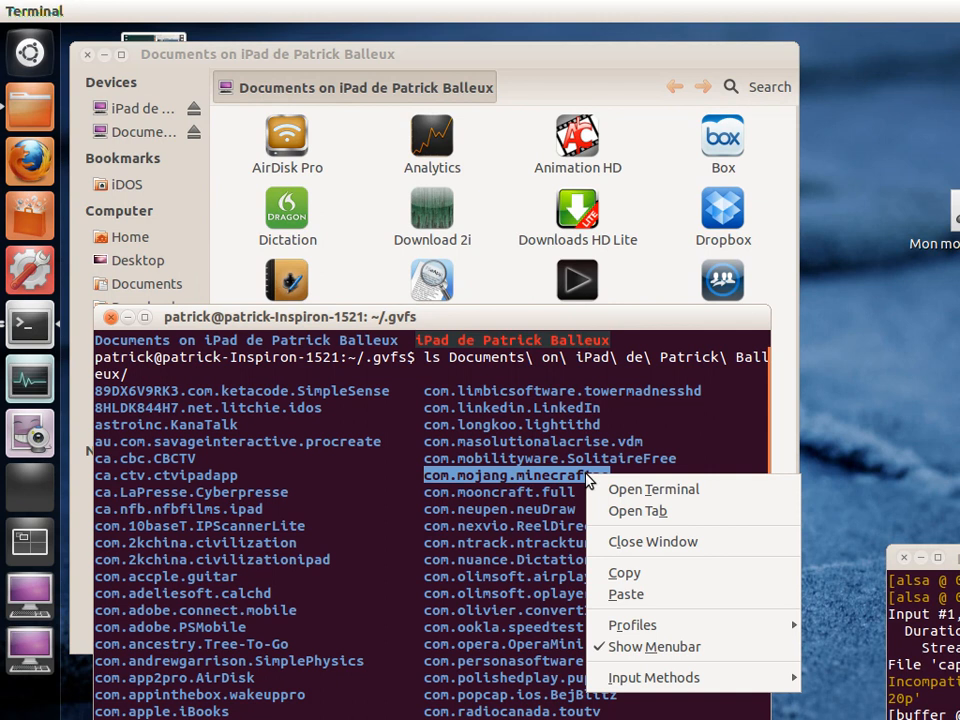
pyautogui.moveTo(611, 573)
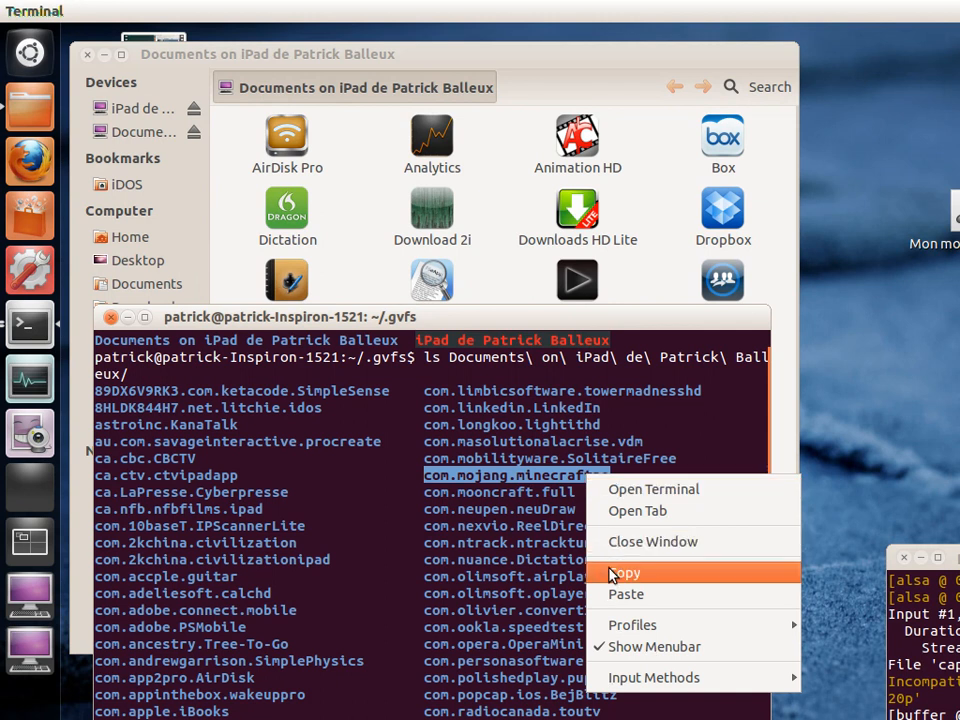
pyautogui.click(626, 573)
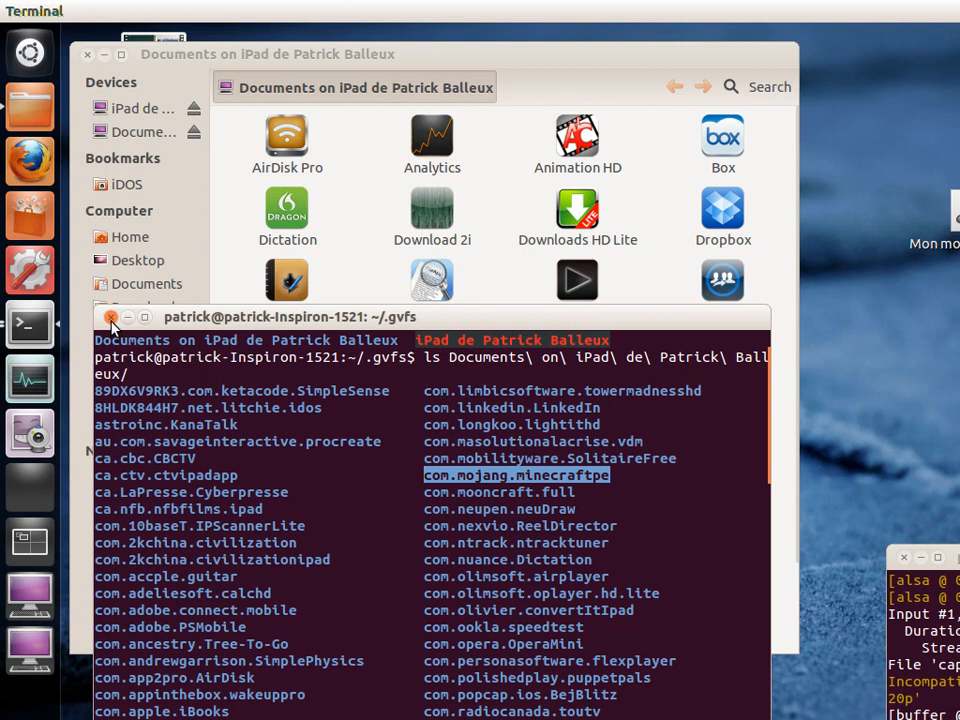
# - Close the terminal and bring the Files window on the iPad Documents share forward
pyautogui.click(107, 316)
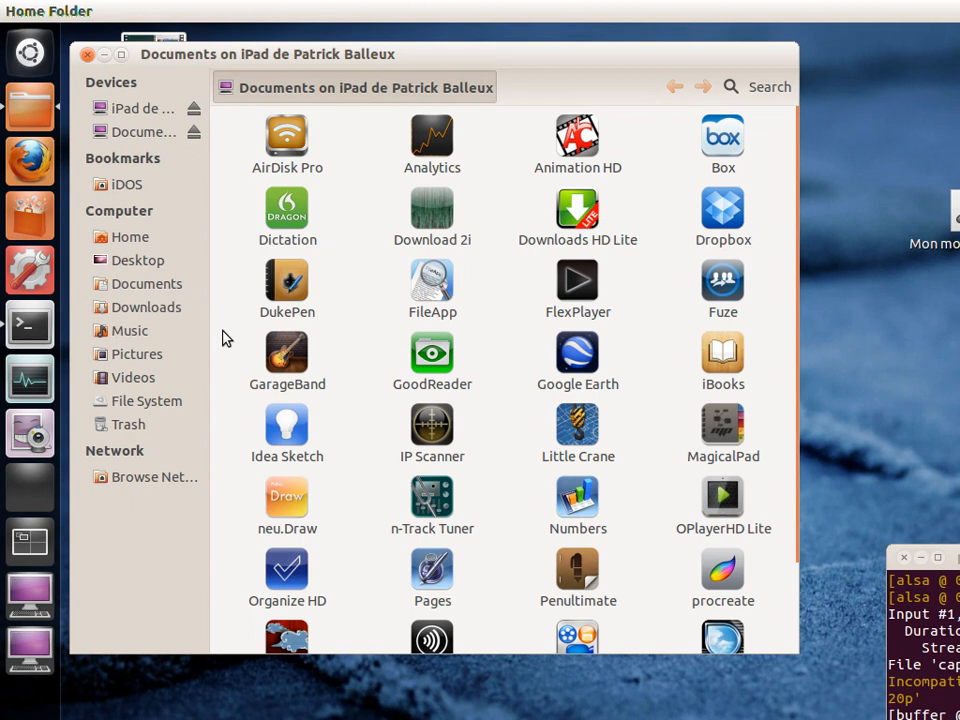
pyautogui.click(87, 54)
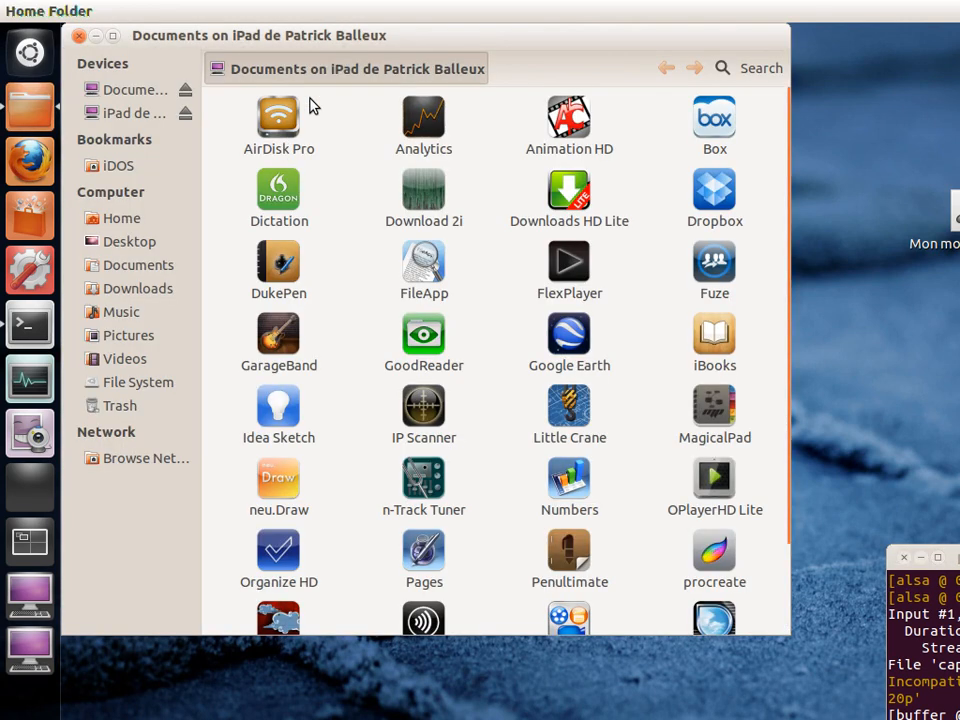
pyautogui.moveTo(304, 82)
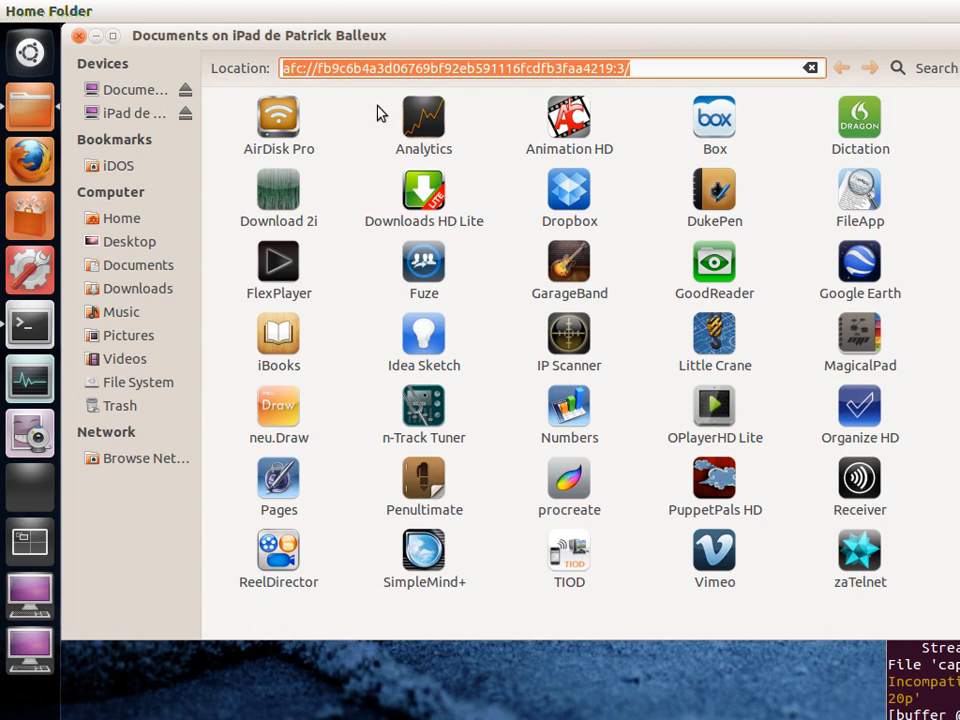
pyautogui.click(649, 70)
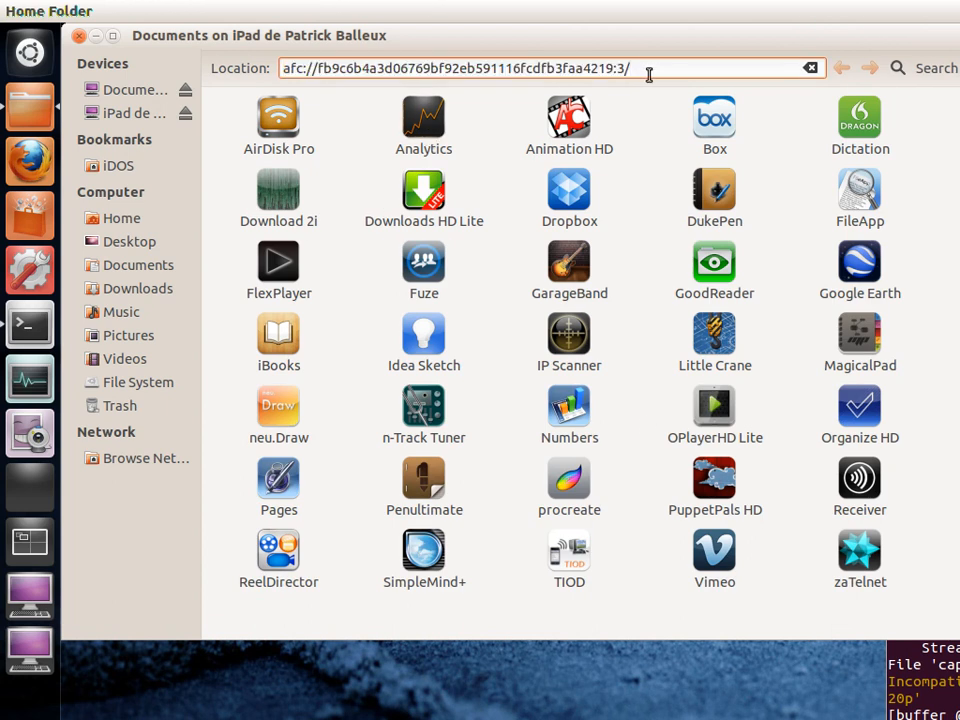
pyautogui.moveTo(641, 67)
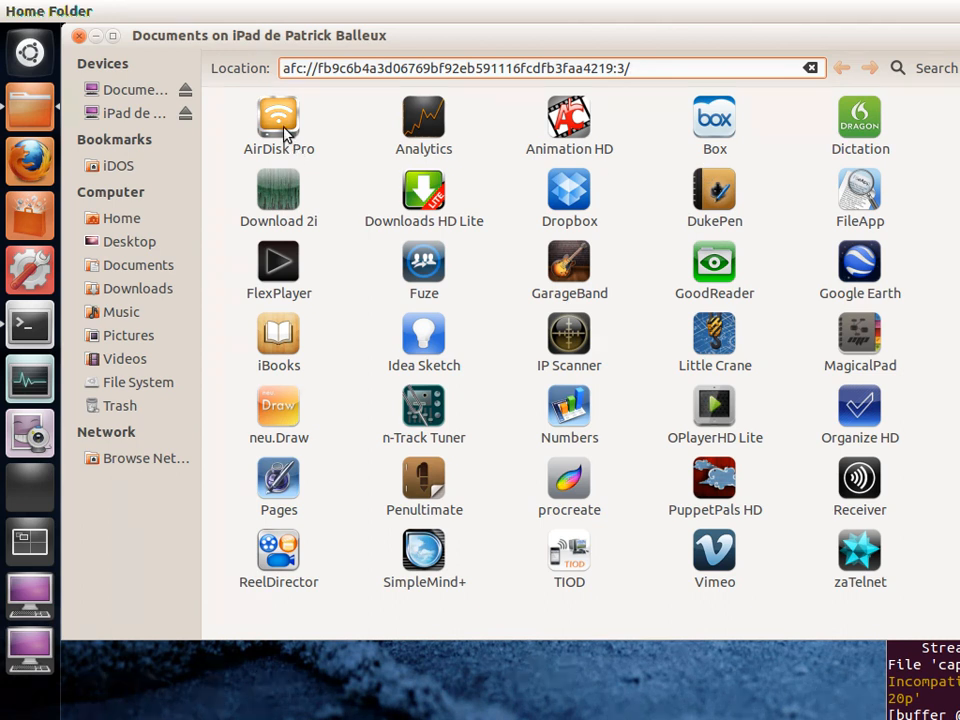
pyautogui.doubleClick(279, 115)
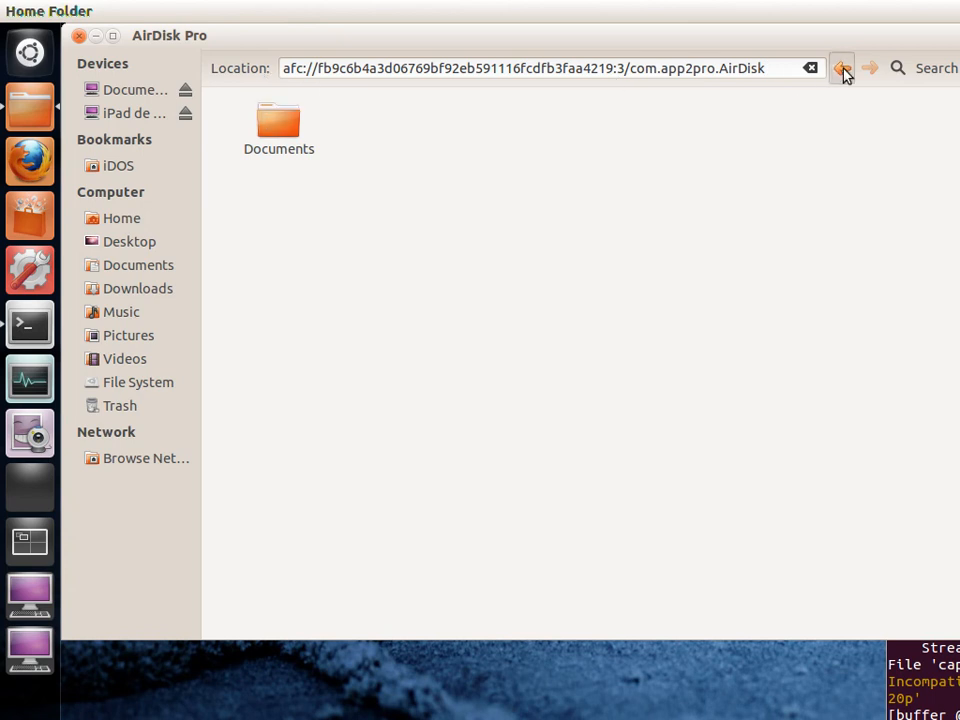
pyautogui.click(845, 68)
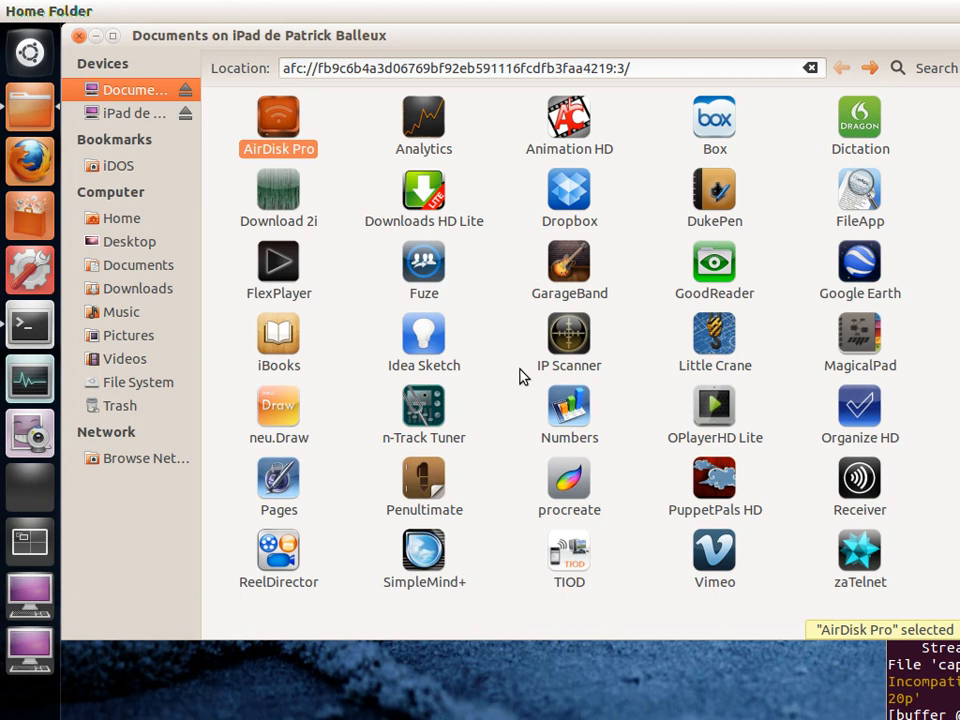
pyautogui.moveTo(460, 393)
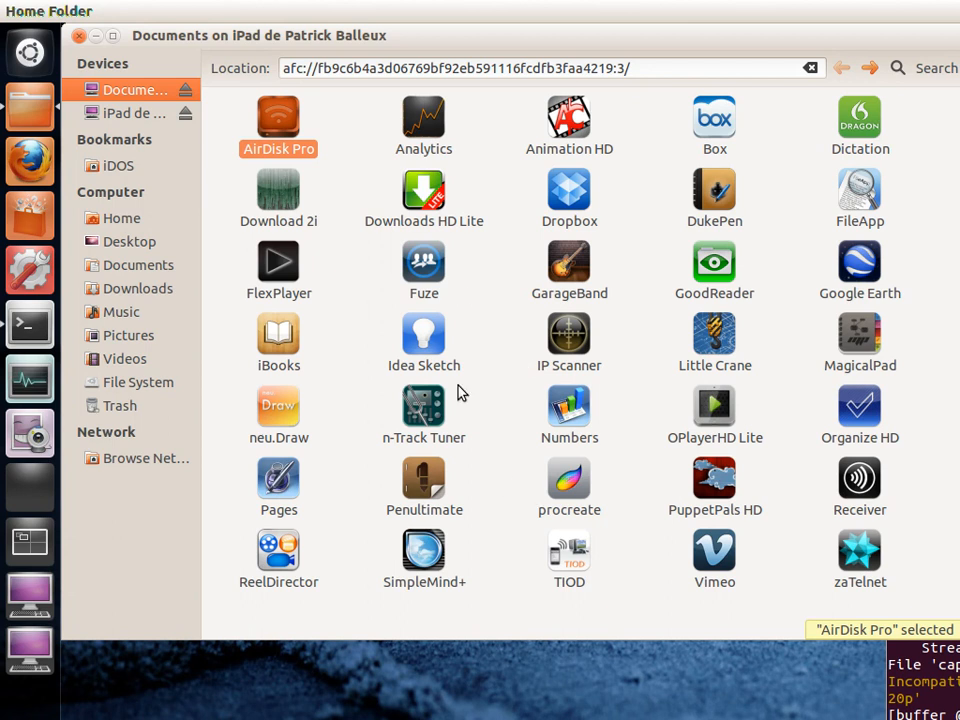
# - Place the cursor at the end of the afc:// address to append com.mojang.minecraftpe
pyautogui.click(643, 68)
pyautogui.write('com.mojang.minecraftpe')
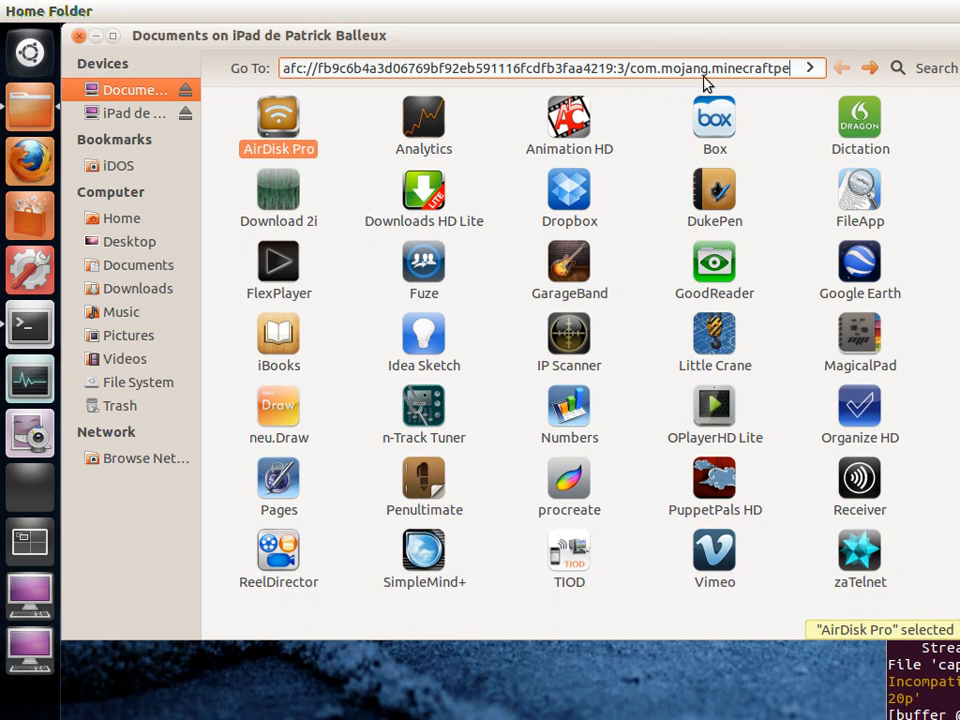
pyautogui.moveTo(785, 142)
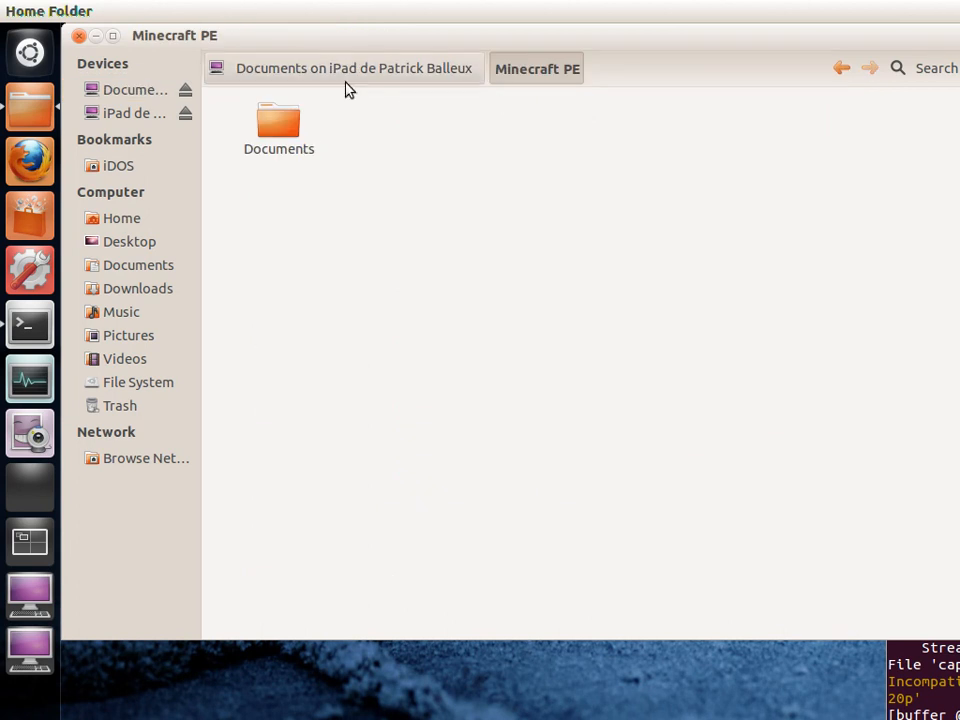
# - Drill down through Documents, games and com.mojang into the minecraftWorlds folder
pyautogui.doubleClick(278, 120)
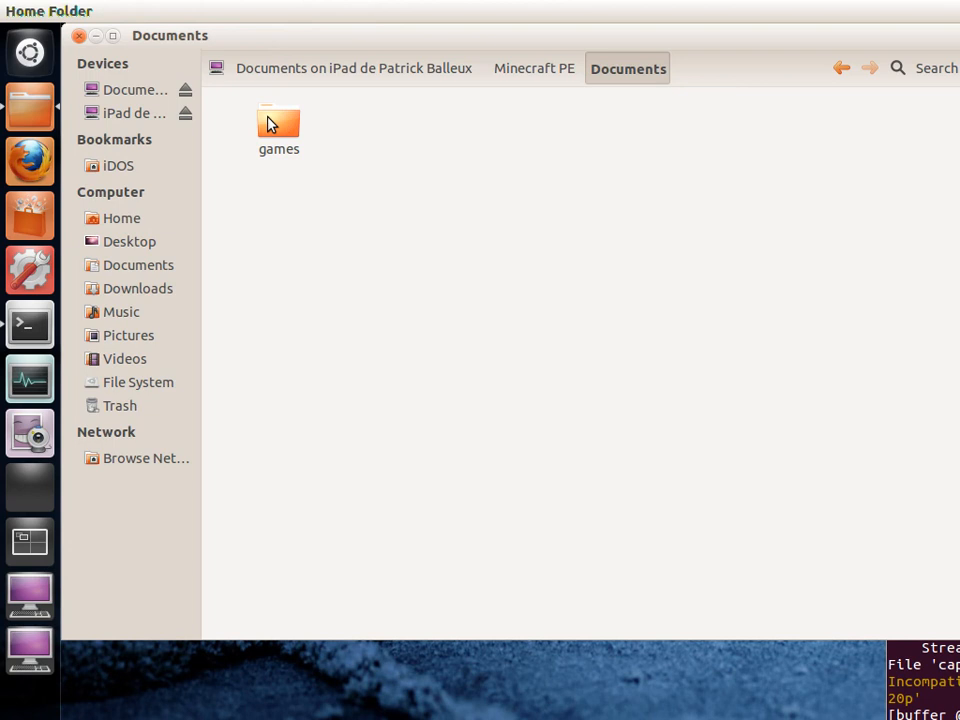
pyautogui.doubleClick(278, 118)
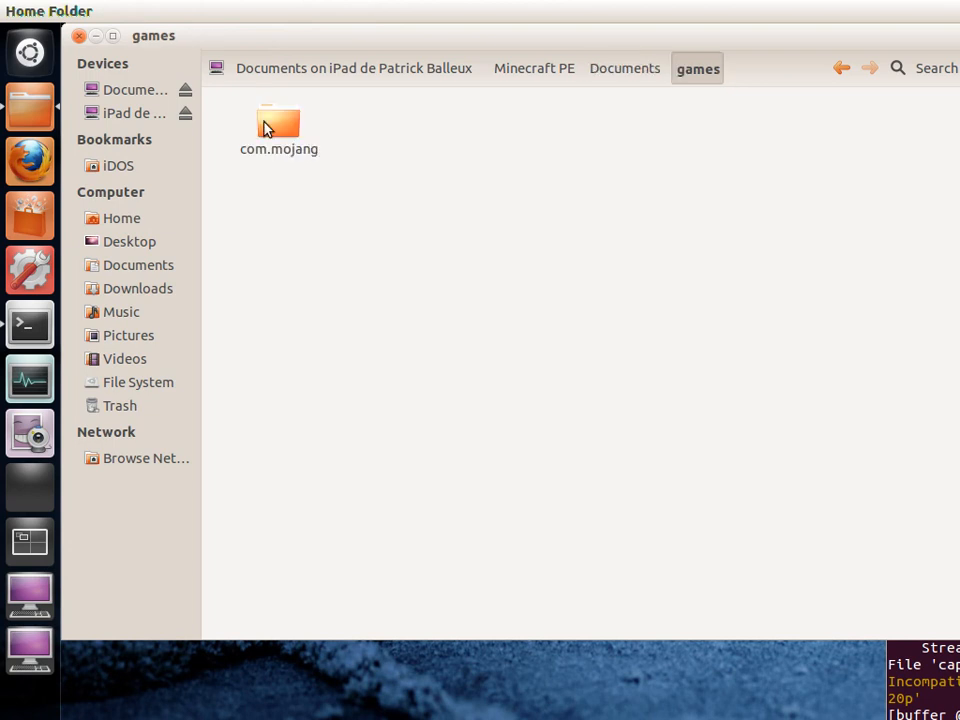
pyautogui.doubleClick(278, 125)
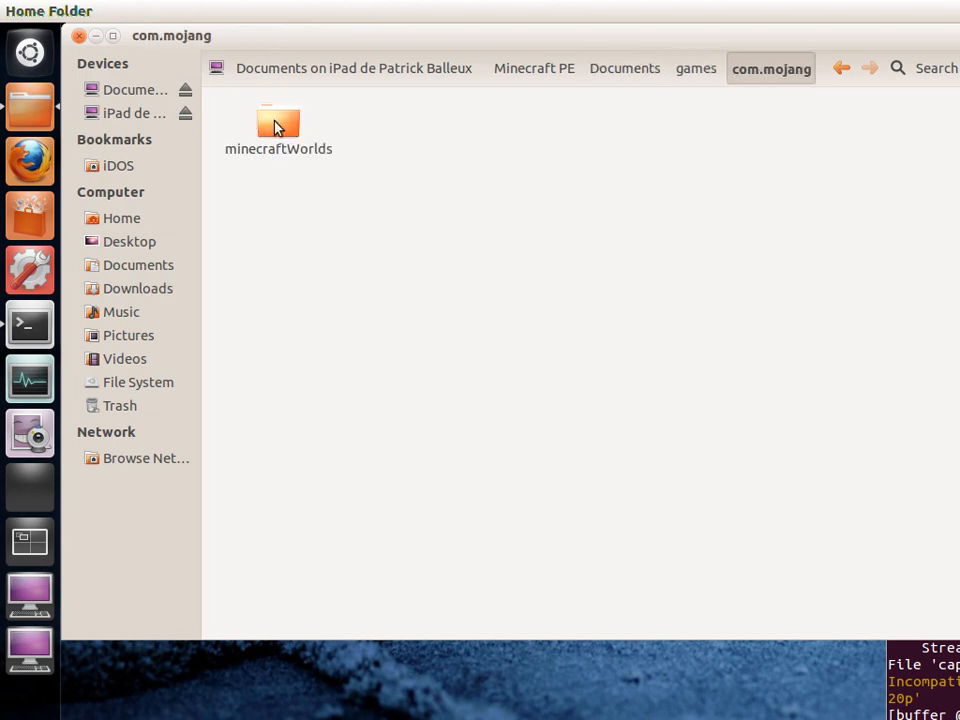
pyautogui.click(278, 122)
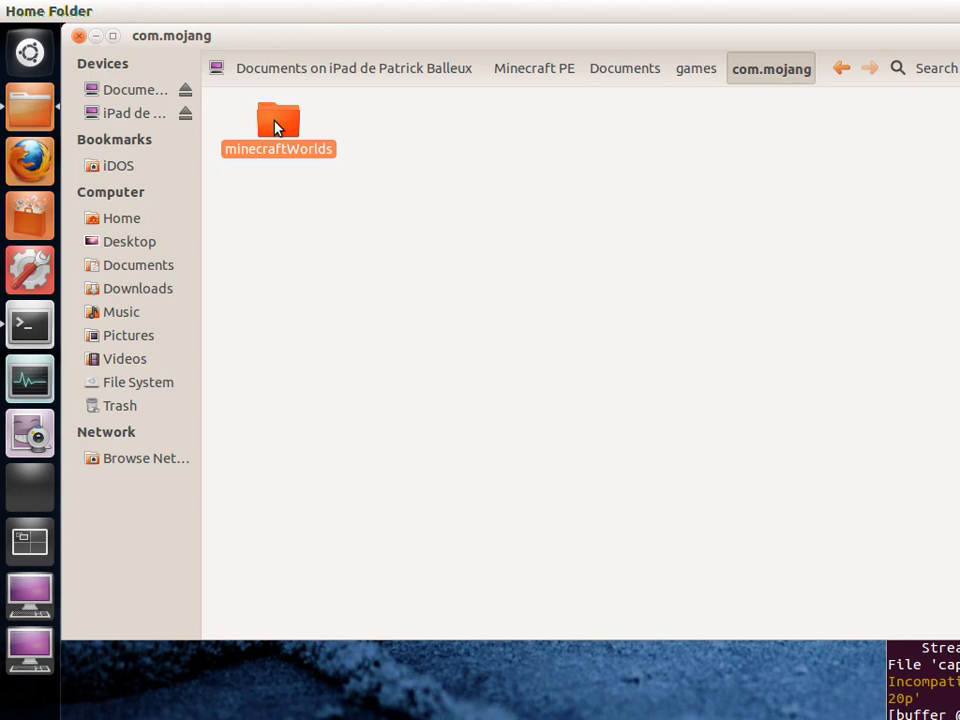
pyautogui.doubleClick(278, 120)
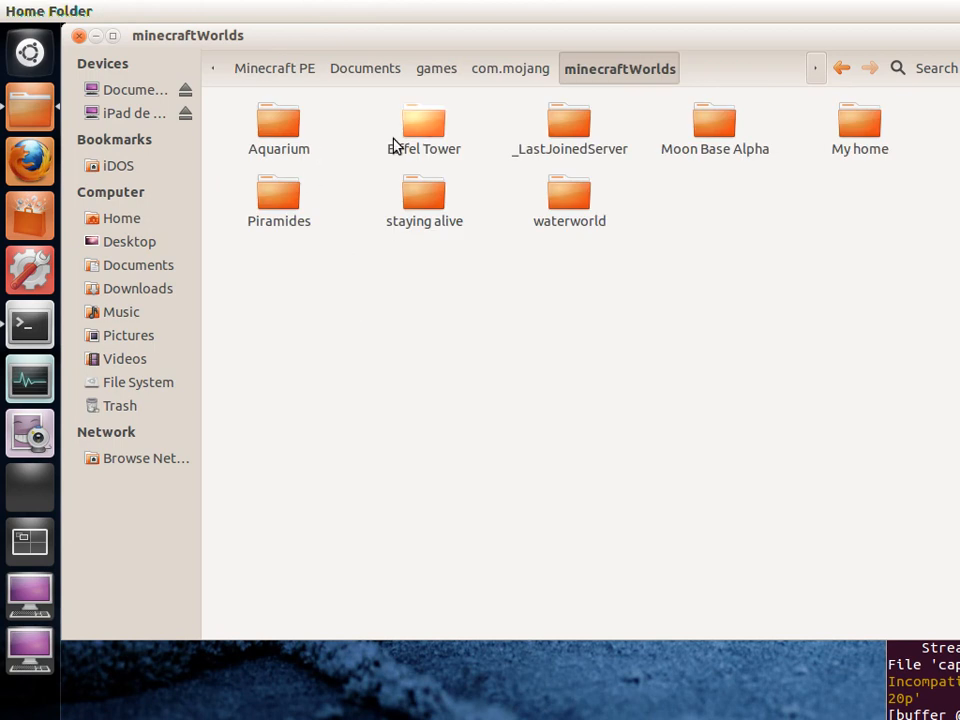
pyautogui.moveTo(420, 229)
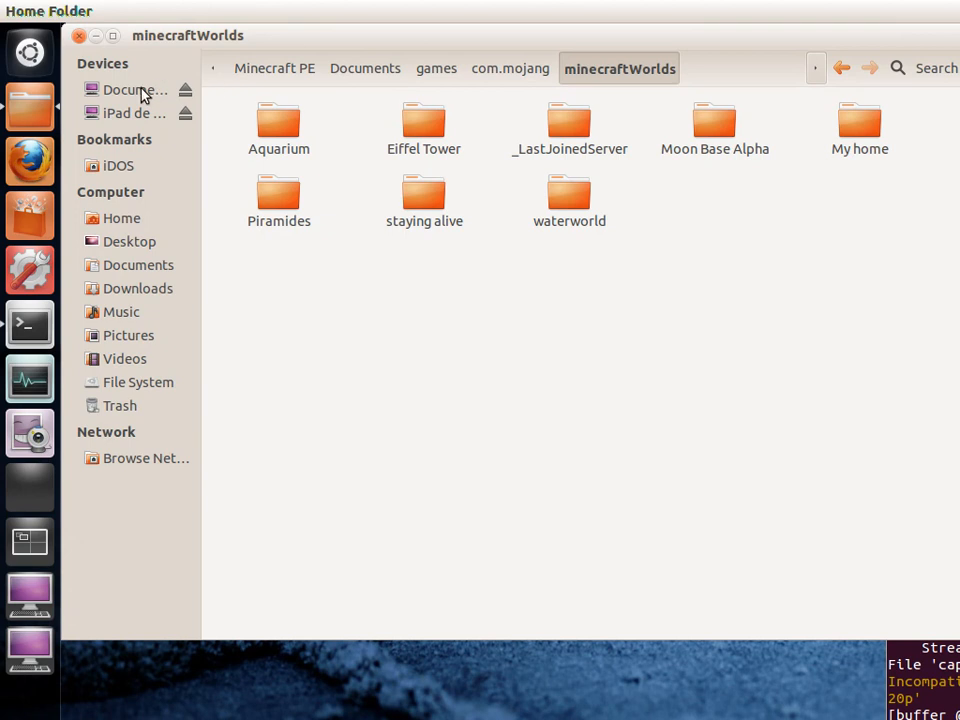
# - Go to the bin folder in Home and open iPad.txt in the text editor
pyautogui.click(128, 89)
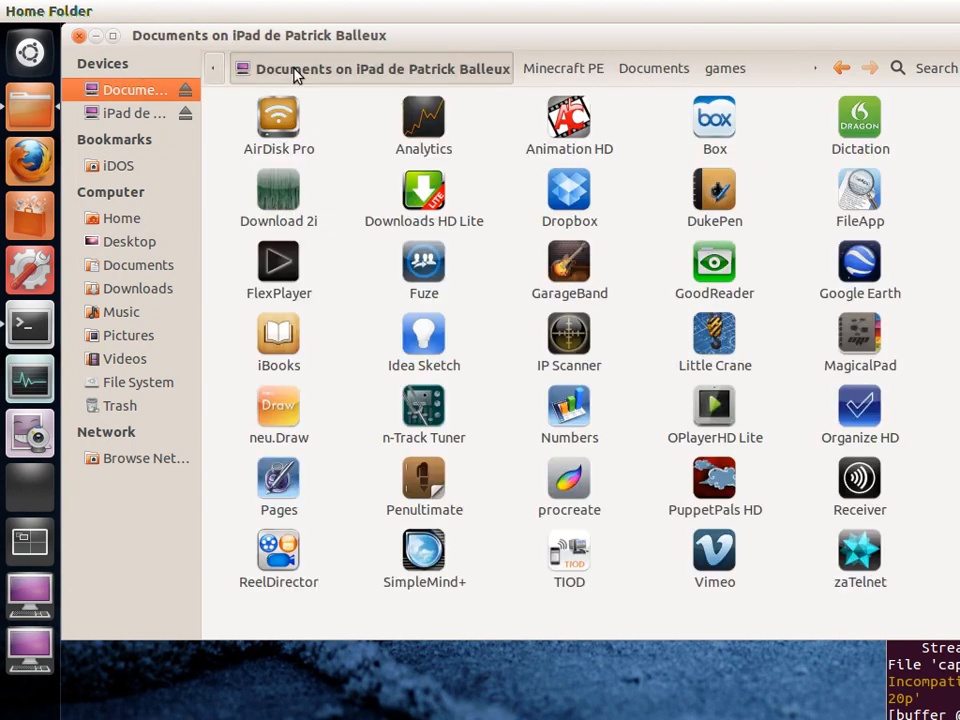
pyautogui.moveTo(335, 357)
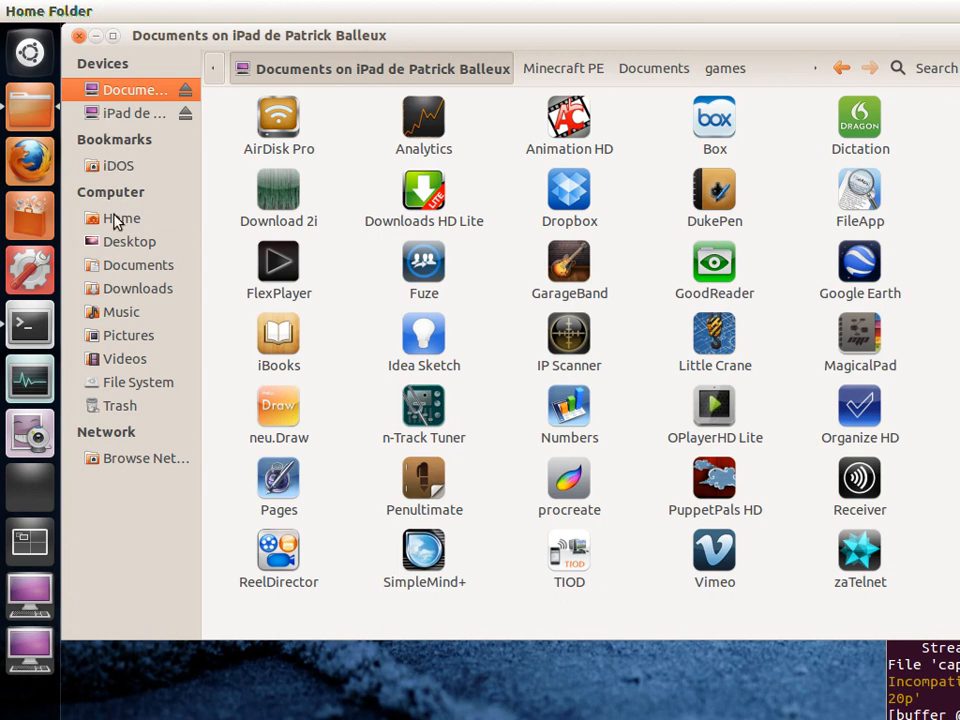
pyautogui.click(121, 218)
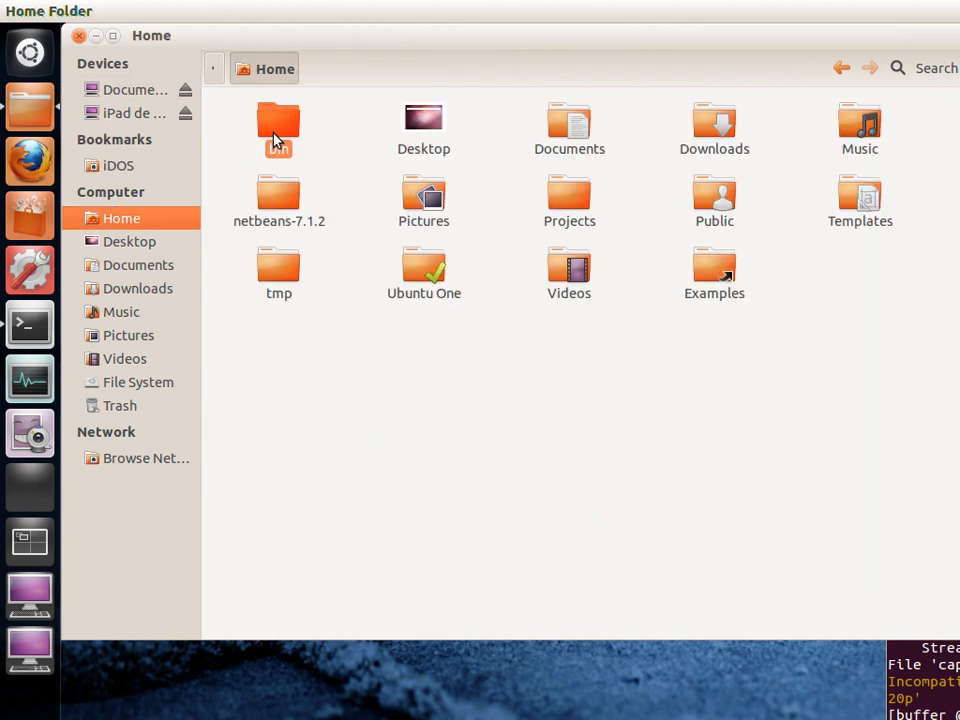
pyautogui.doubleClick(279, 120)
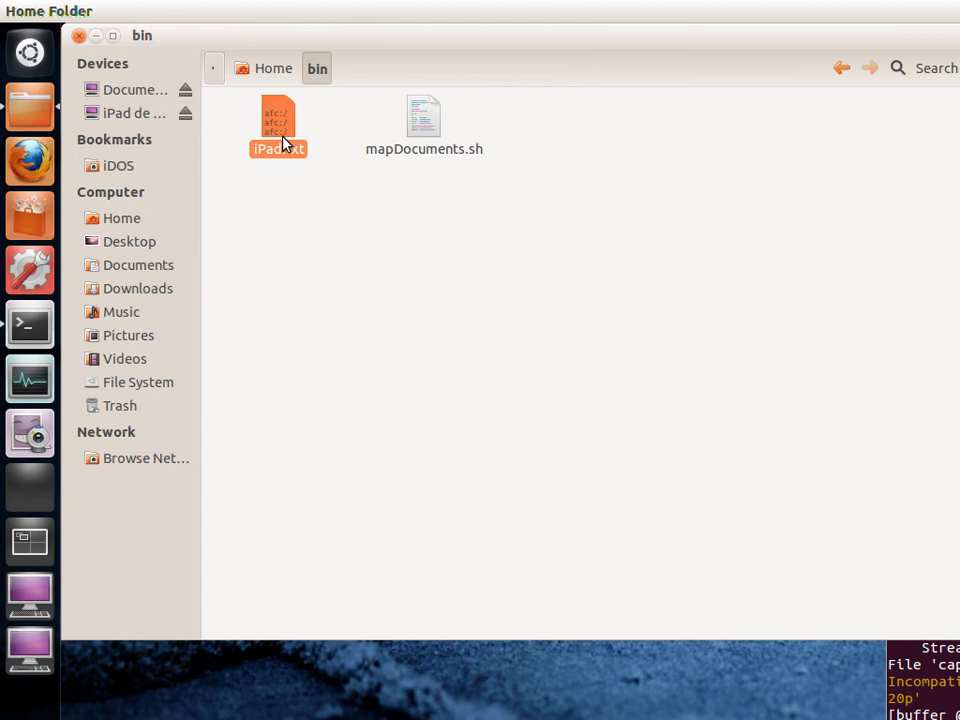
pyautogui.doubleClick(278, 118)
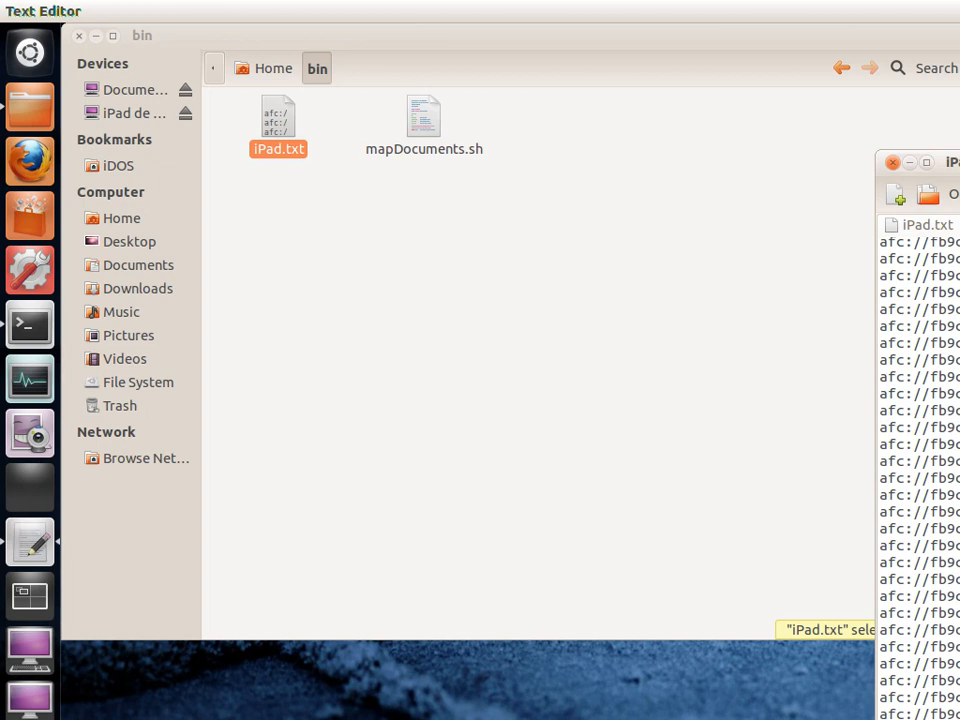
# - Maximize the iPad.txt editor window and scroll down through its afc:// URL list
pyautogui.doubleClick(278, 115)
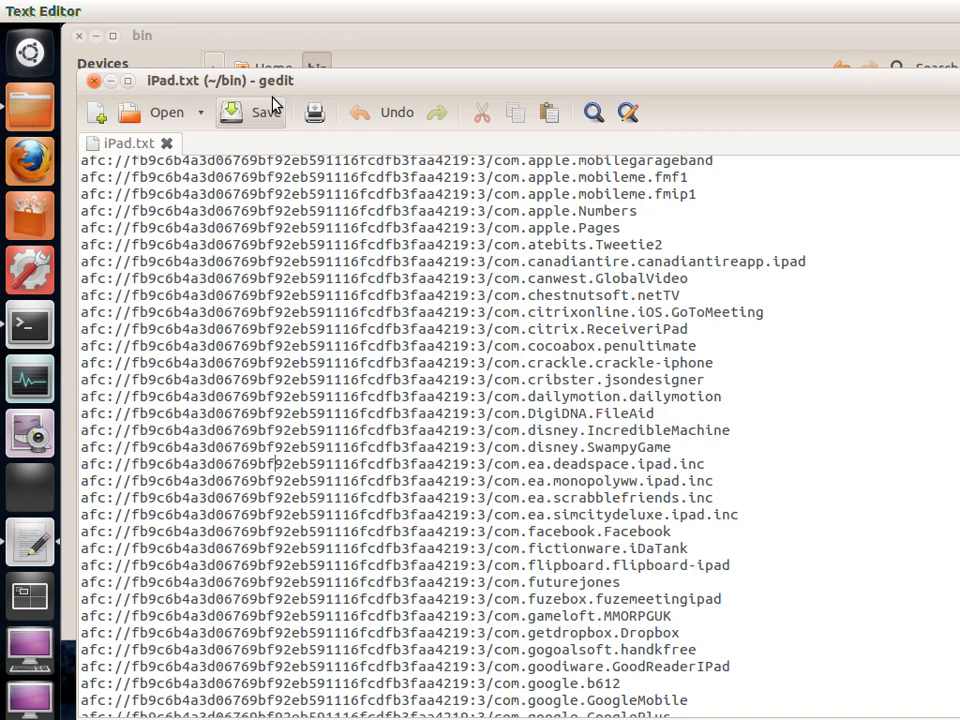
pyautogui.scroll(-3)
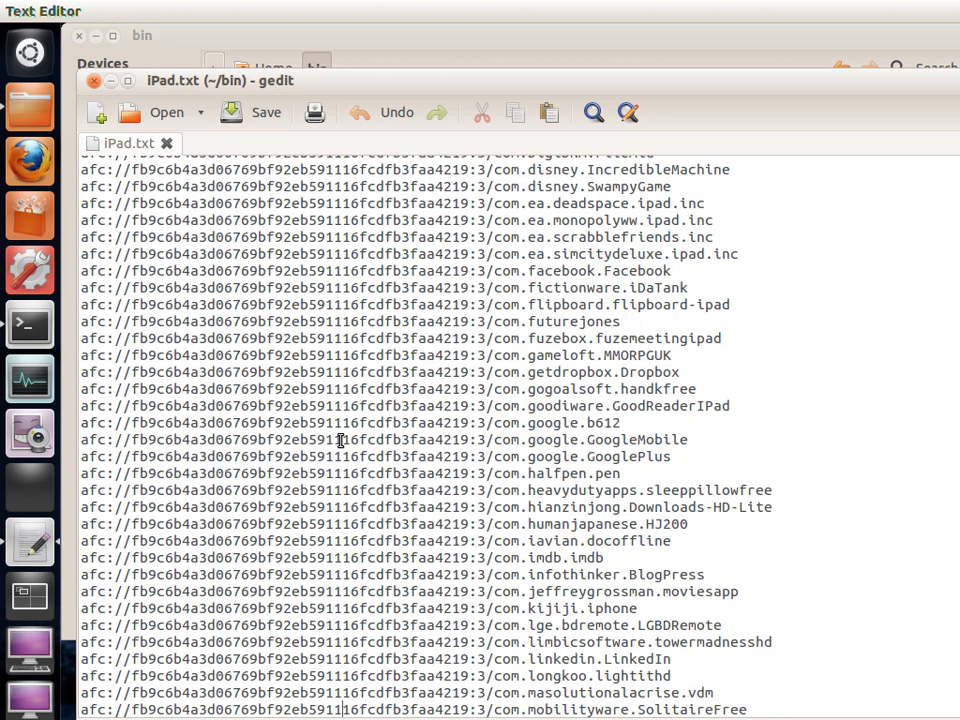
pyautogui.scroll(-3)
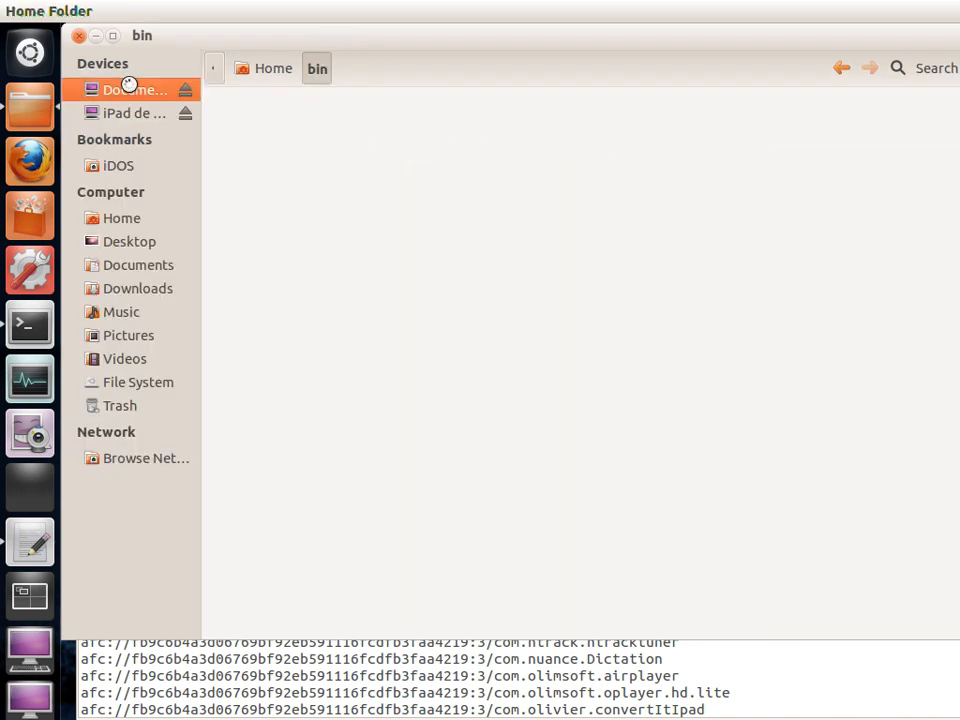
# - Return to Documents on iPad and dismiss the 'could not be displayed' error with OK
pyautogui.click(128, 89)
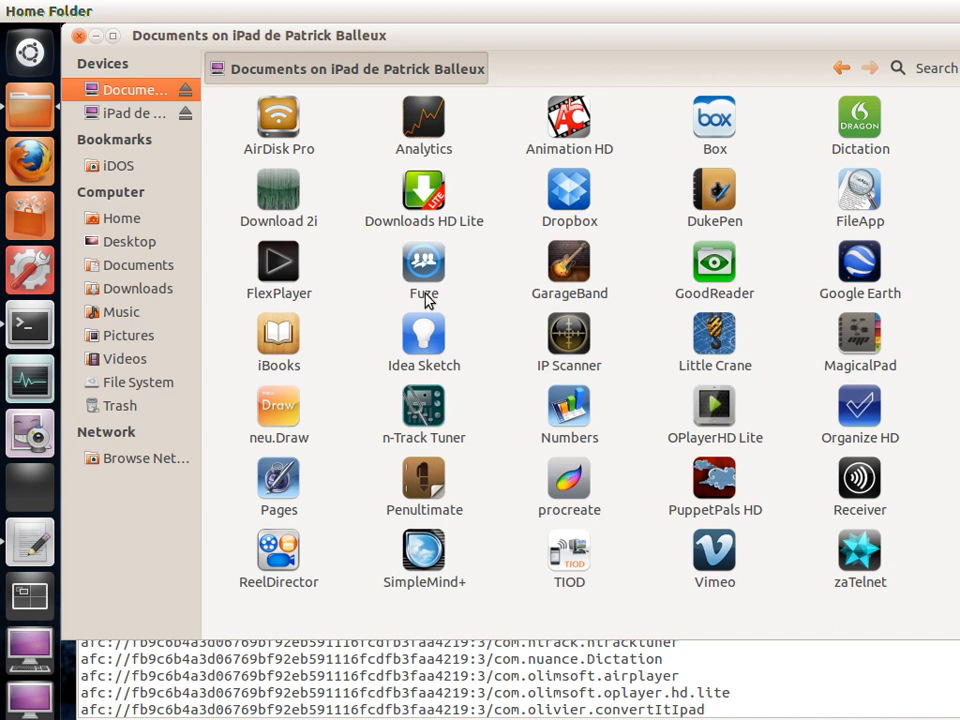
pyautogui.moveTo(657, 282)
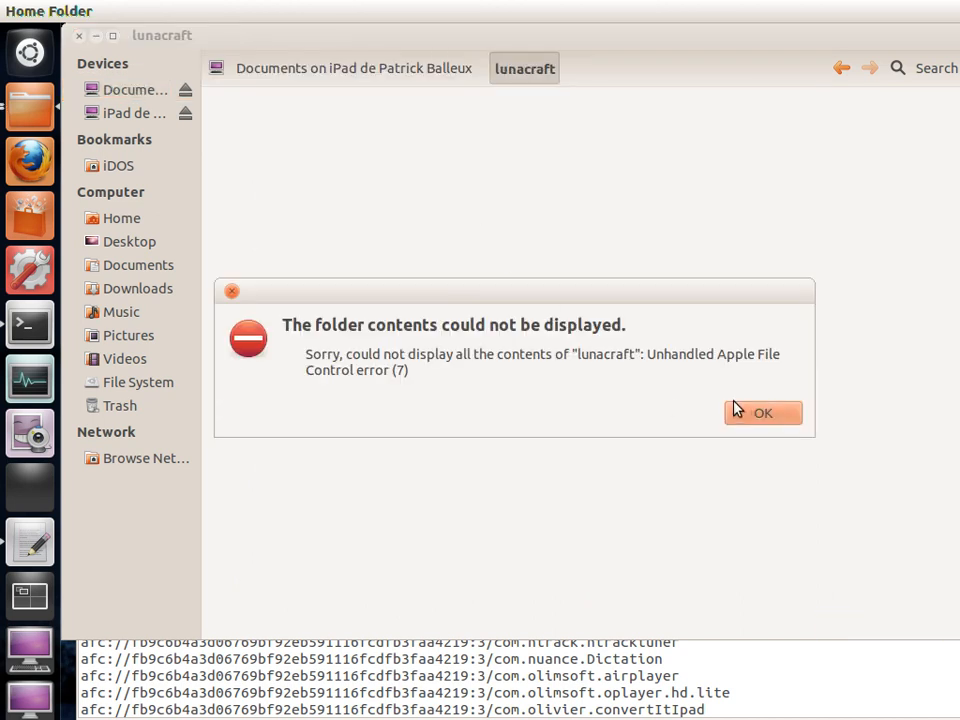
pyautogui.moveTo(742, 410)
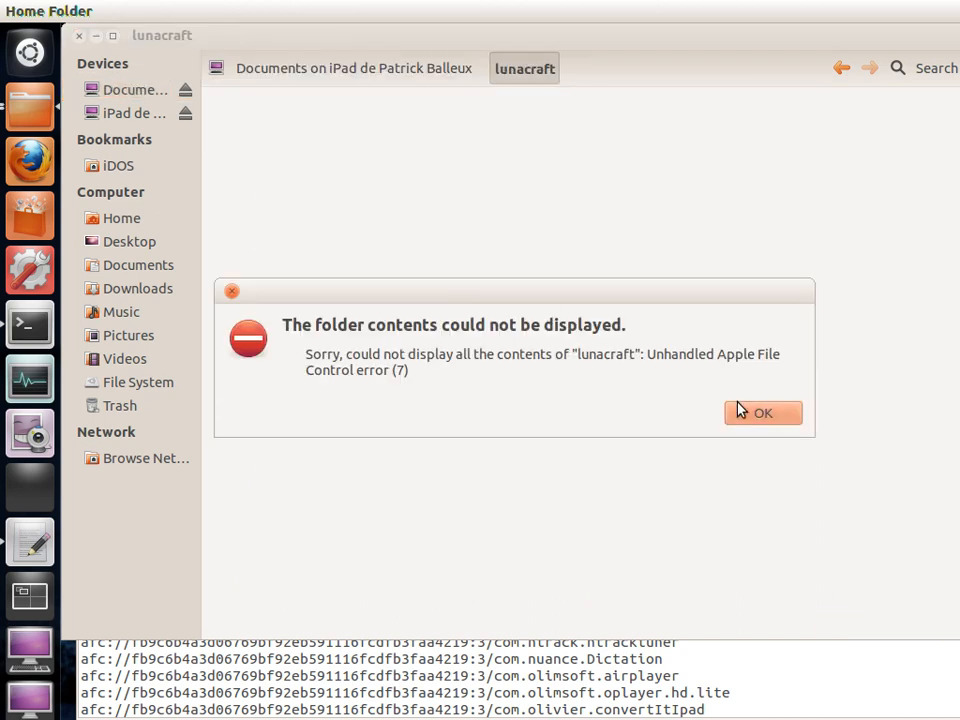
pyautogui.click(763, 413)
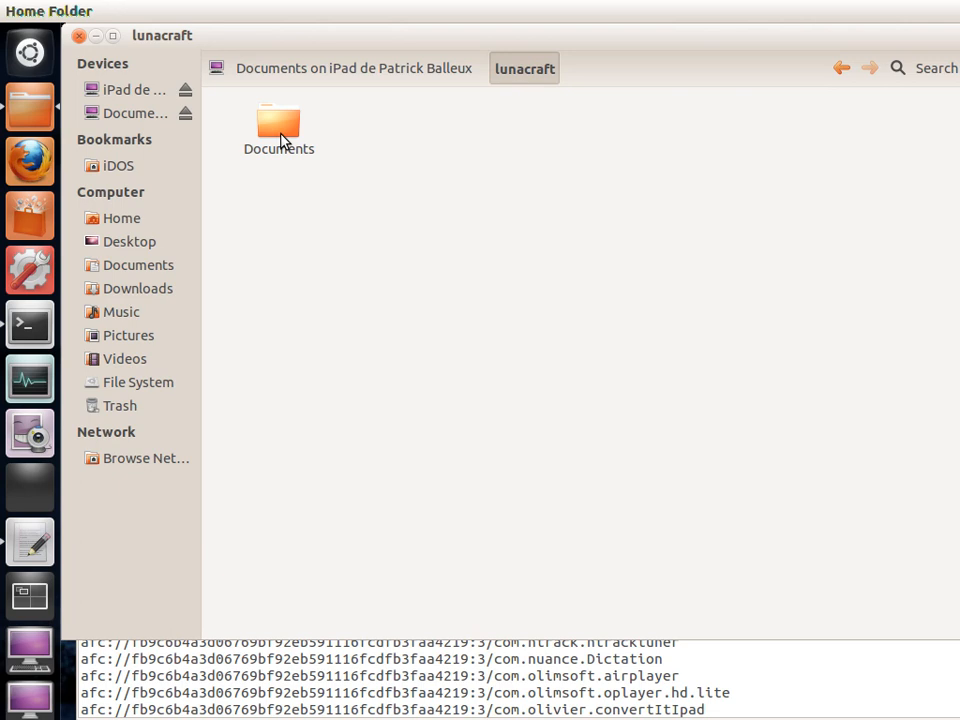
# - Browse lunacraft's Documents map files (.dat, .hm, .mw), then return to Documents on iPad
pyautogui.doubleClick(279, 122)
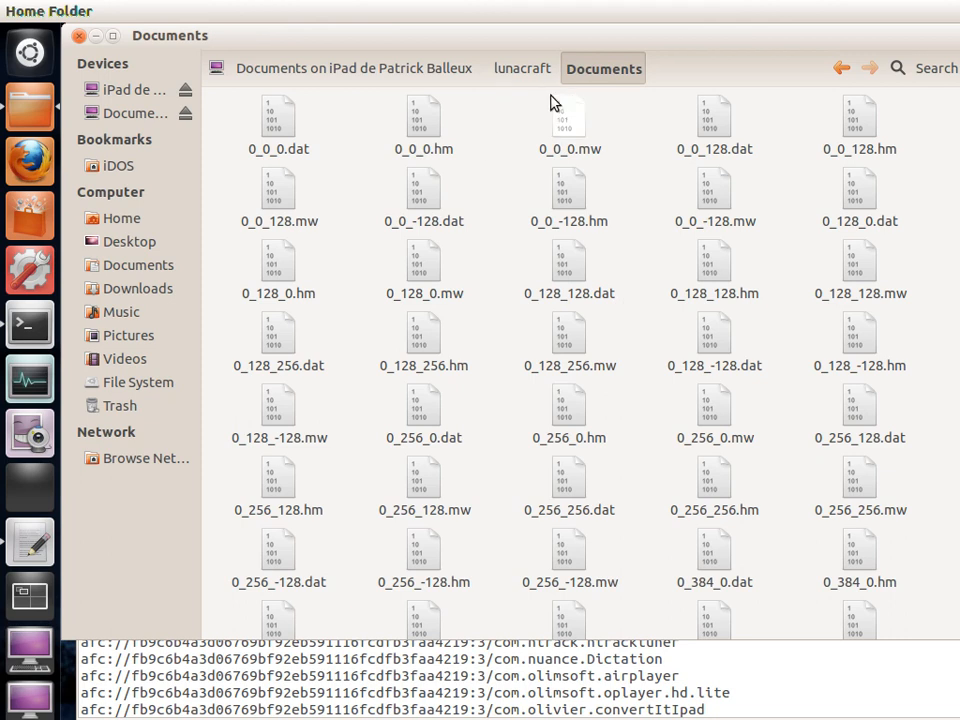
pyautogui.scroll(-3)
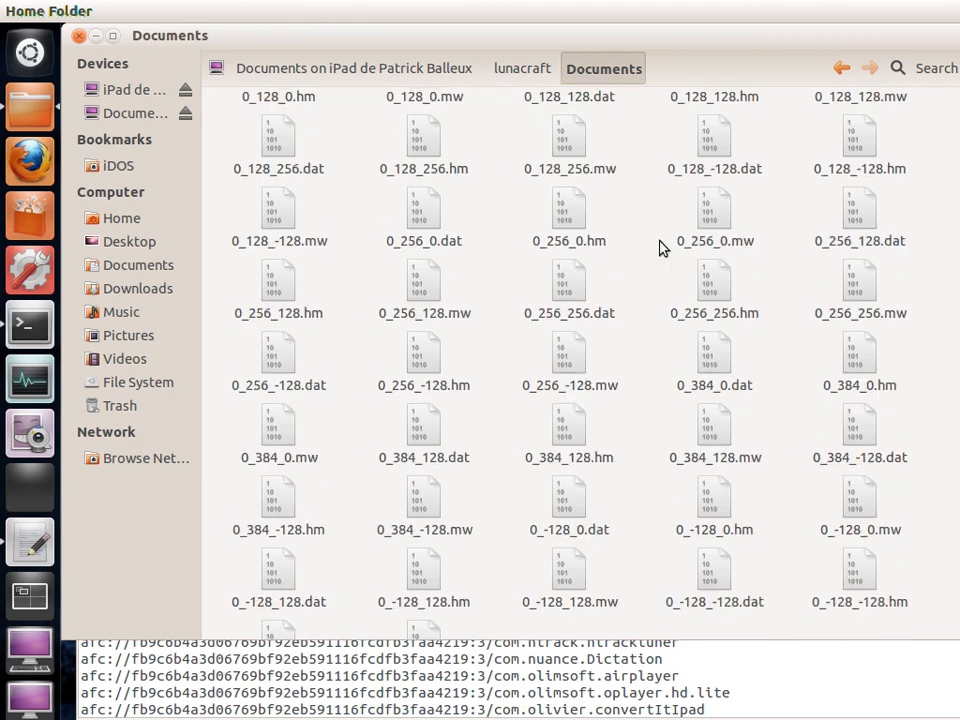
pyautogui.scroll(-3)
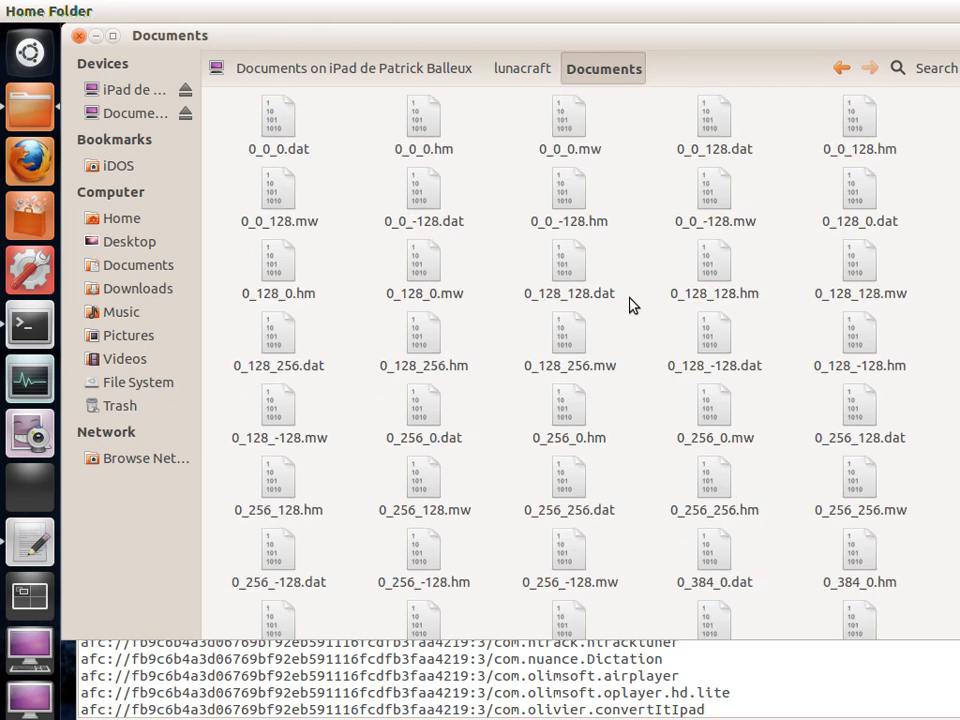
pyautogui.moveTo(500, 95)
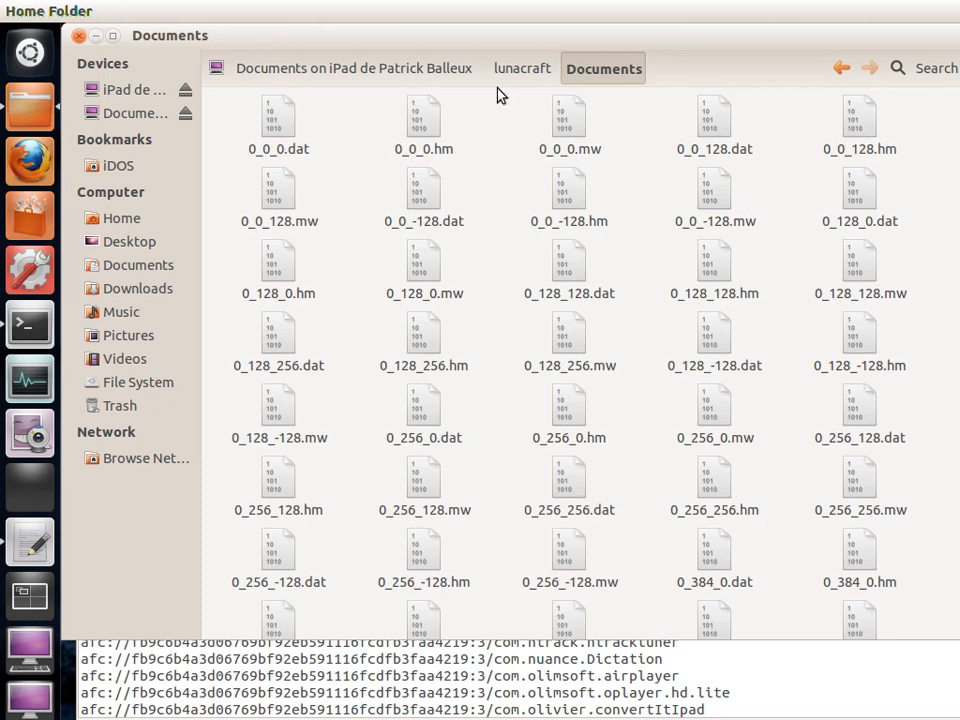
pyautogui.click(352, 68)
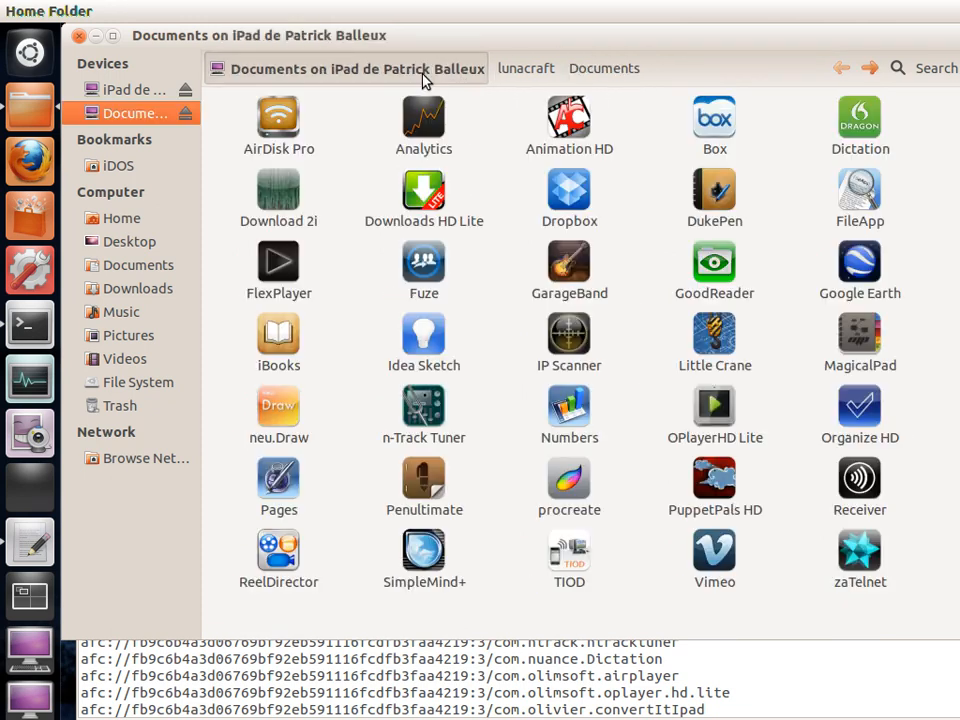
# - Open the AirDisk Pro app folder and dismiss the Apple File Control error
pyautogui.doubleClick(278, 116)
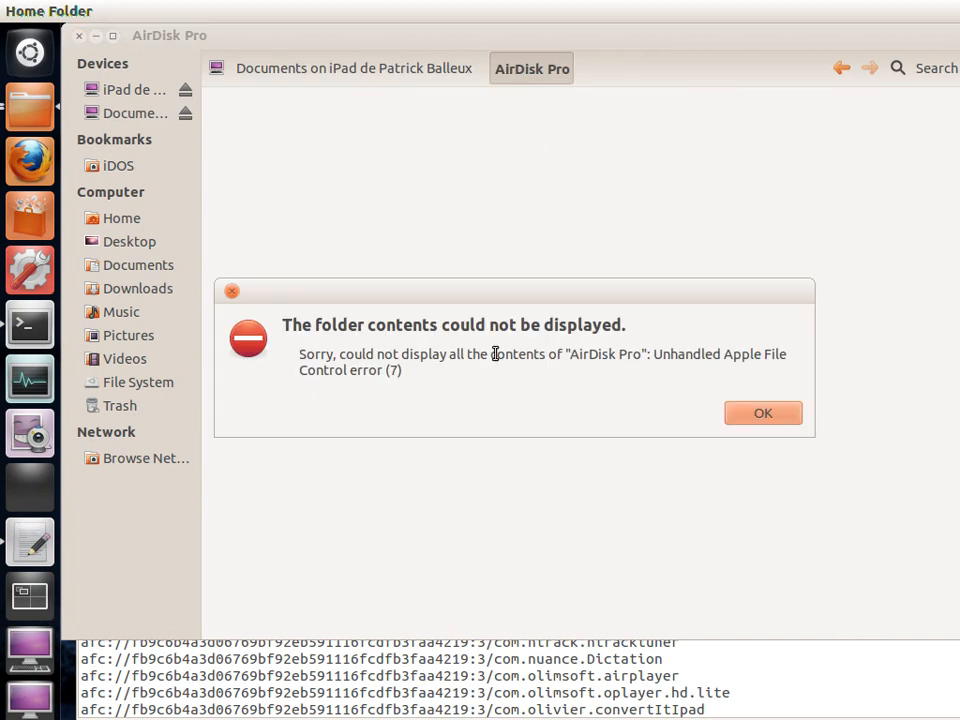
pyautogui.moveTo(747, 408)
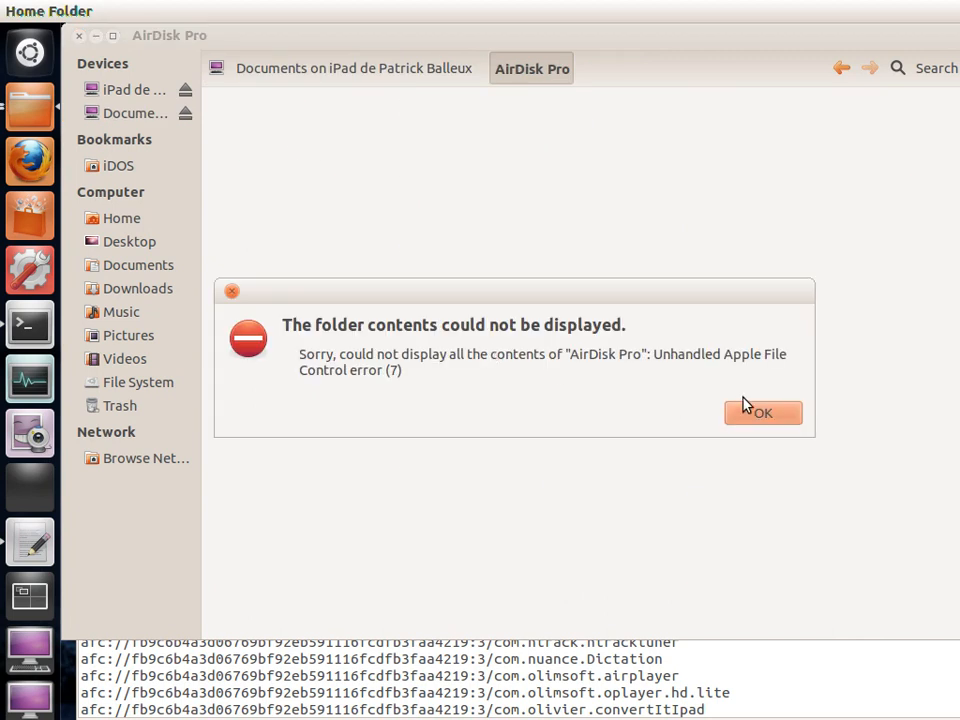
pyautogui.click(762, 412)
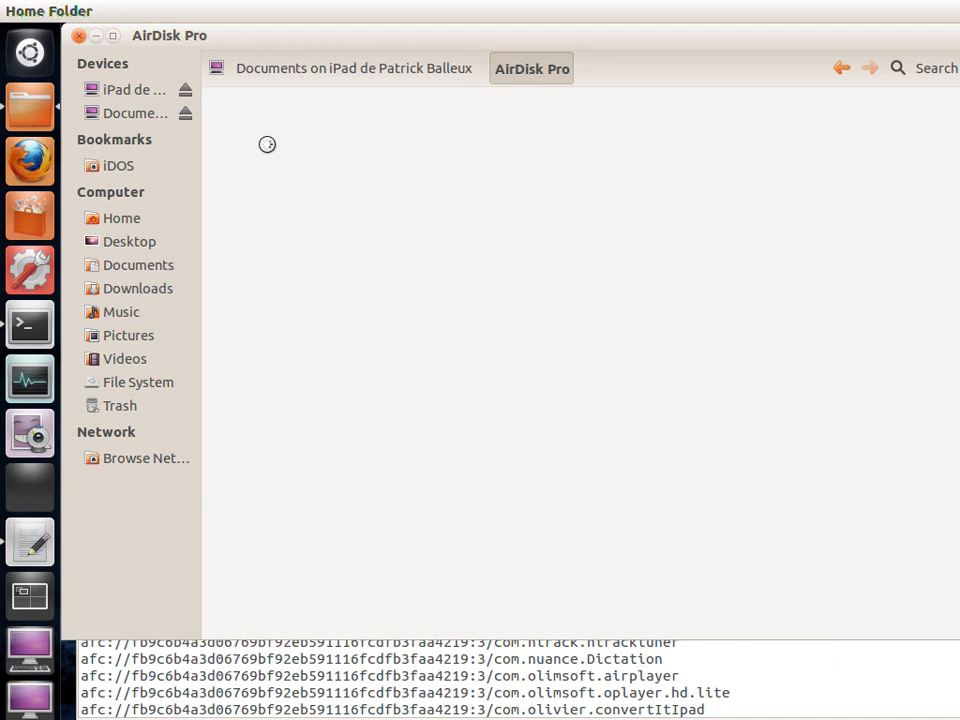